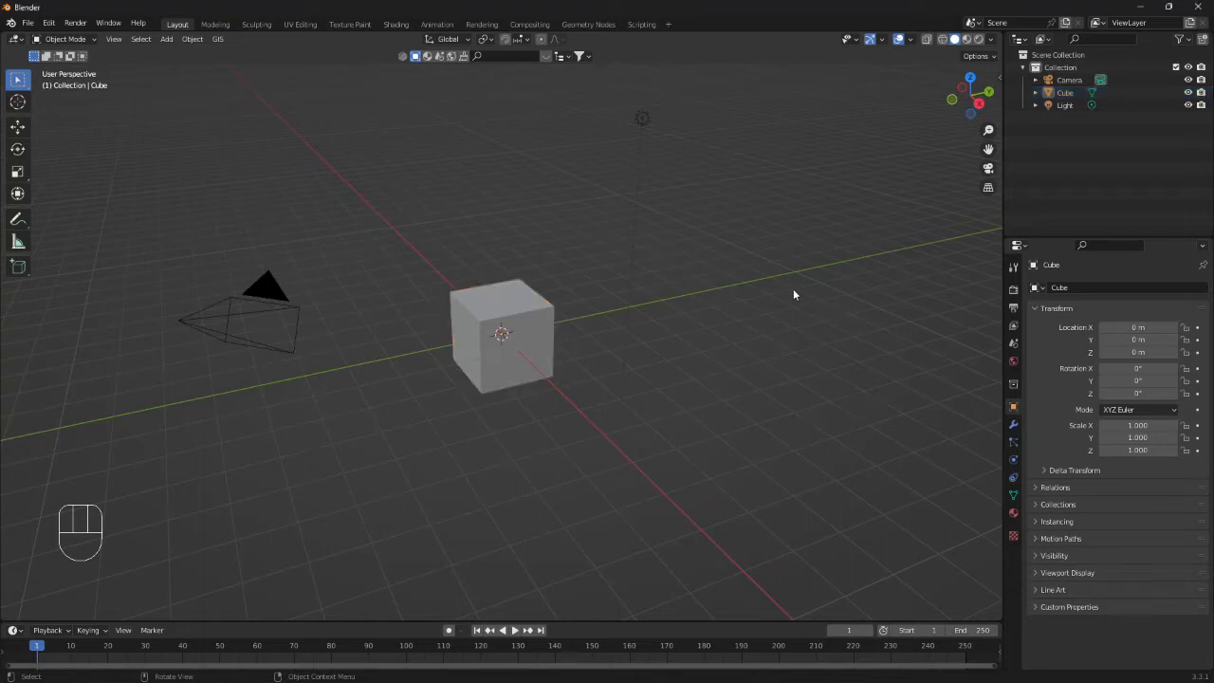
Step: Select and delete the default cube, camera and light, leaving an empty scene
{"action": "key", "text": "a"}
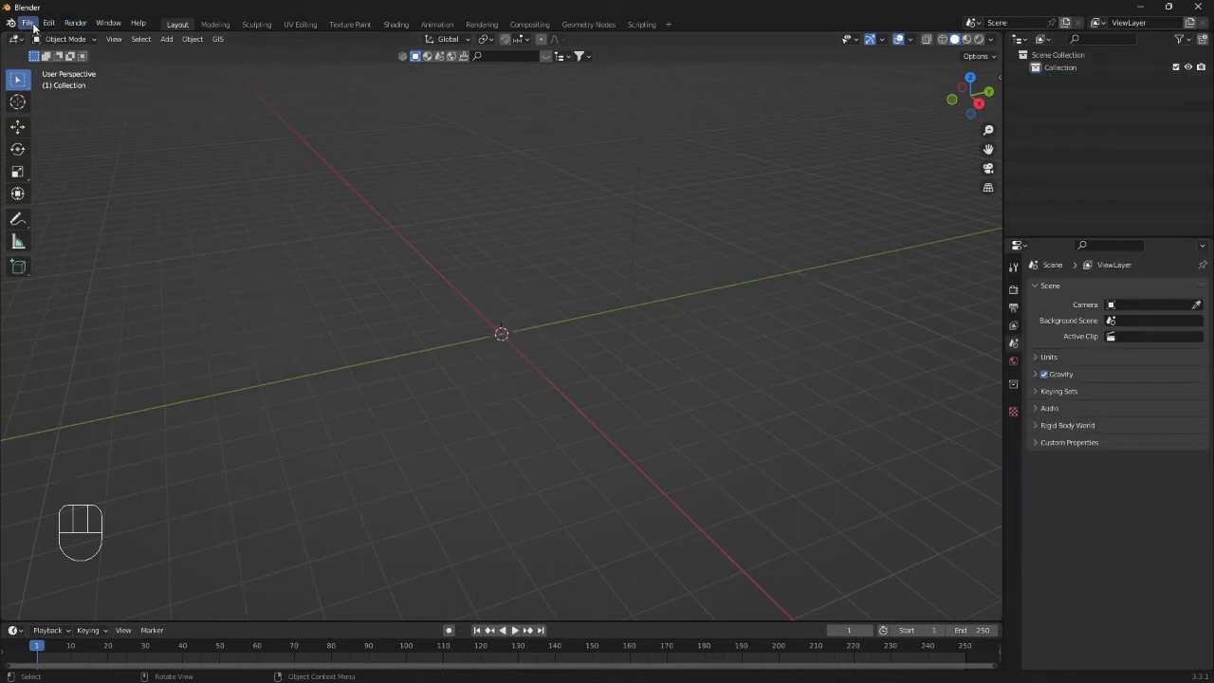
Step: Import the three dance-animation FBX files through File > Import > FBX
{"action": "left_click", "coordinate": [28, 23]}
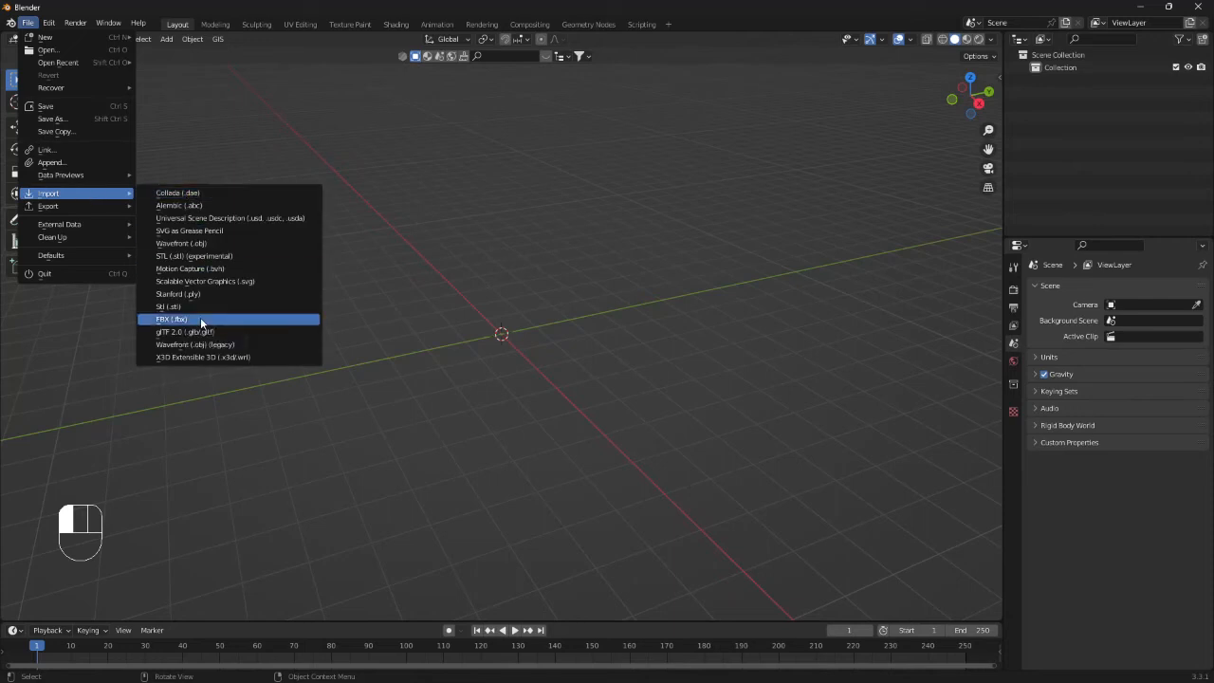
{"action": "left_click", "coordinate": [171, 319]}
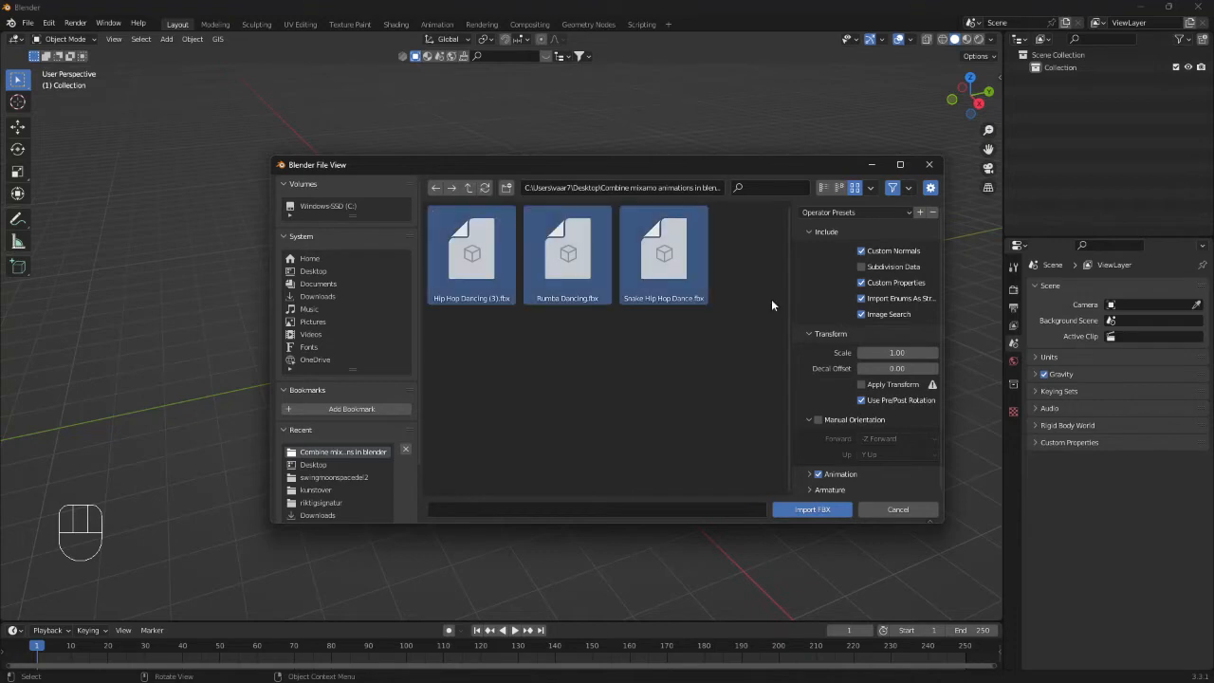
{"action": "mouse_move", "coordinate": [812, 508]}
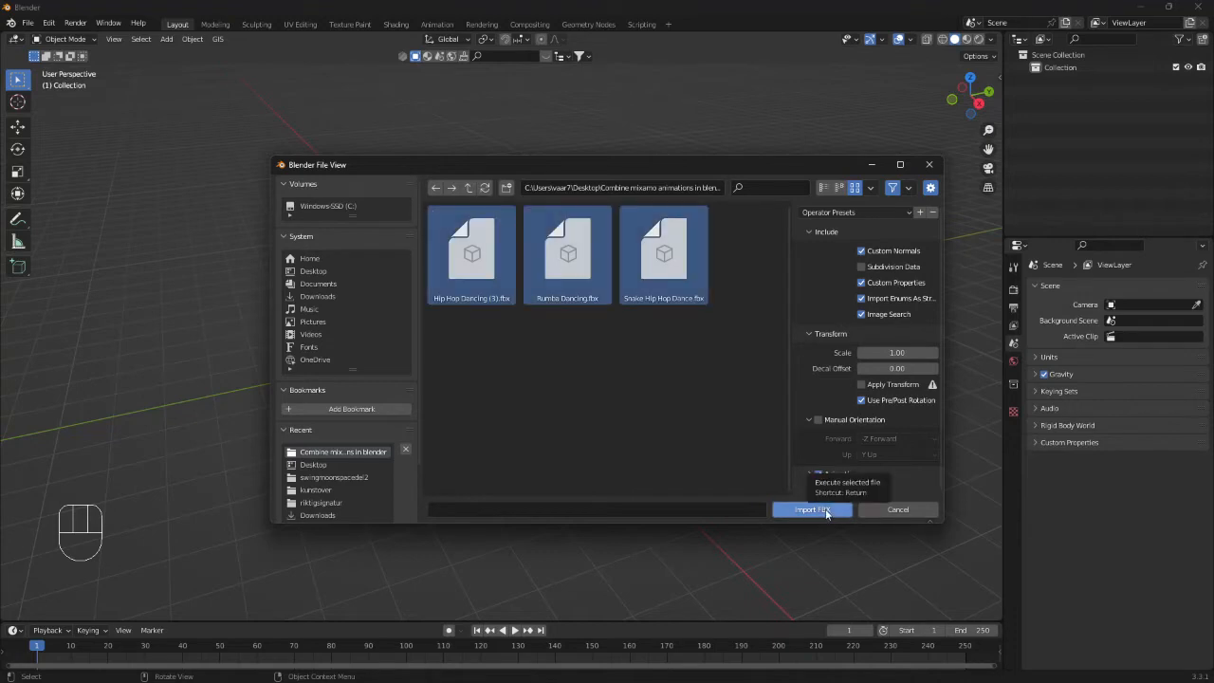
{"action": "left_click", "coordinate": [812, 508]}
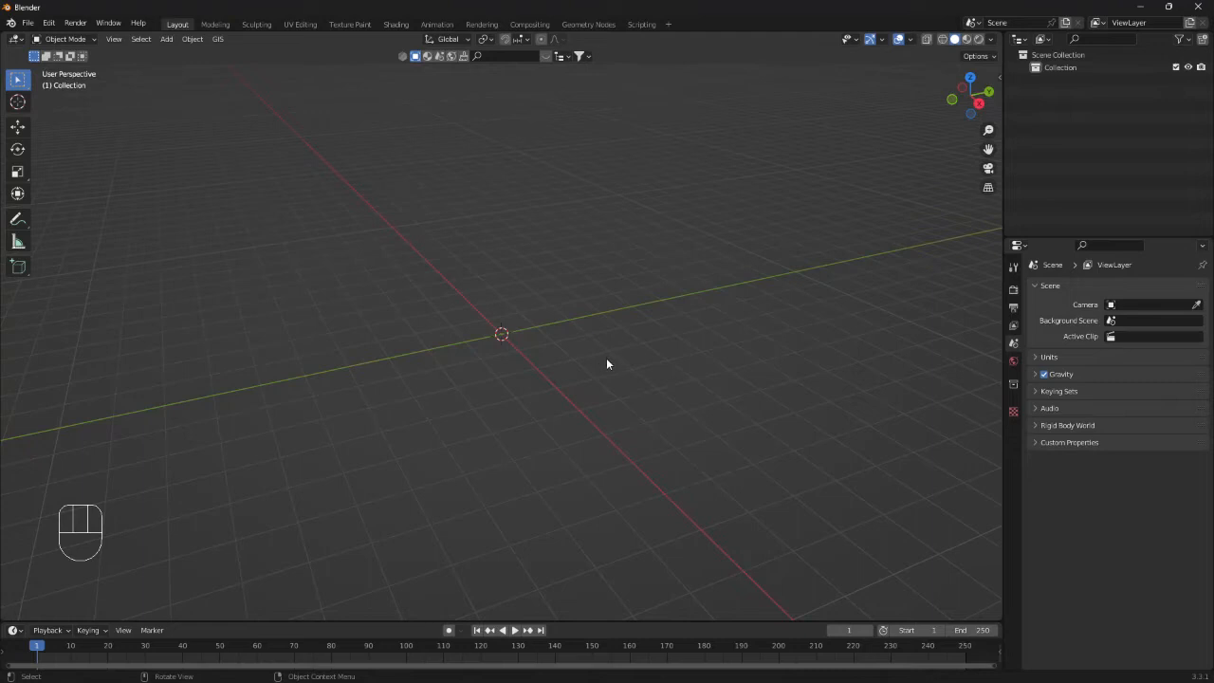
{"action": "mouse_move", "coordinate": [568, 360]}
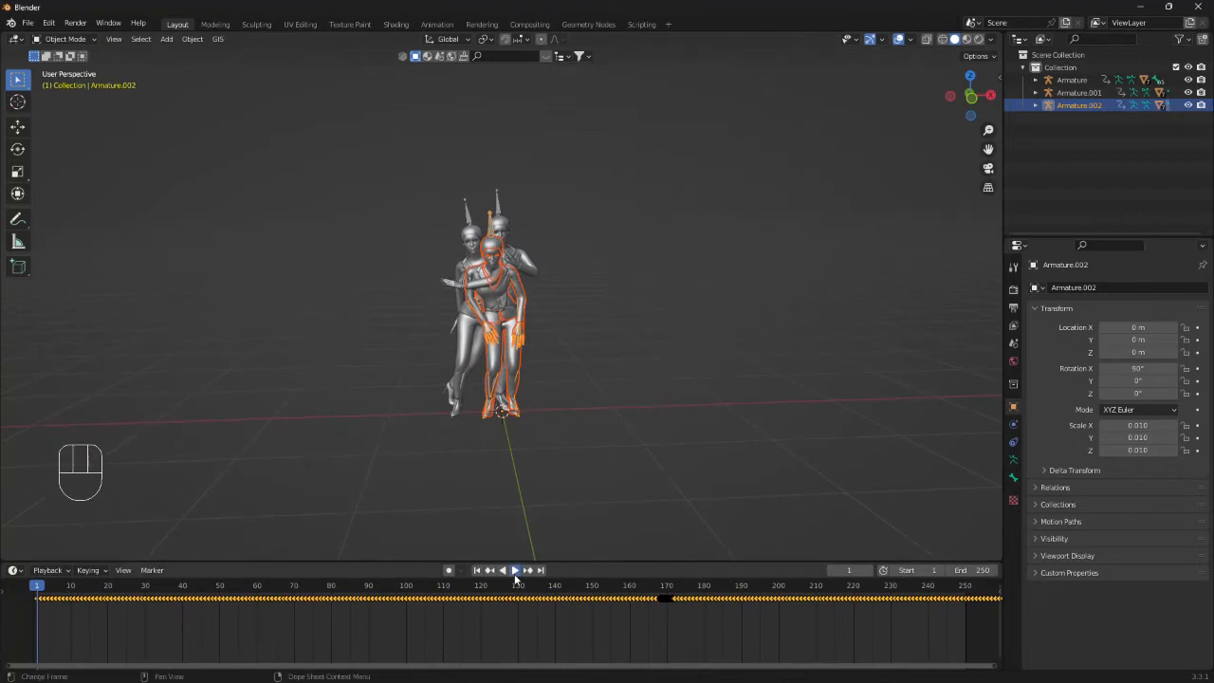
Step: Play the three overlapping dancers' animations, stop playback and jump back to the start frame
{"action": "left_click", "coordinate": [515, 570]}
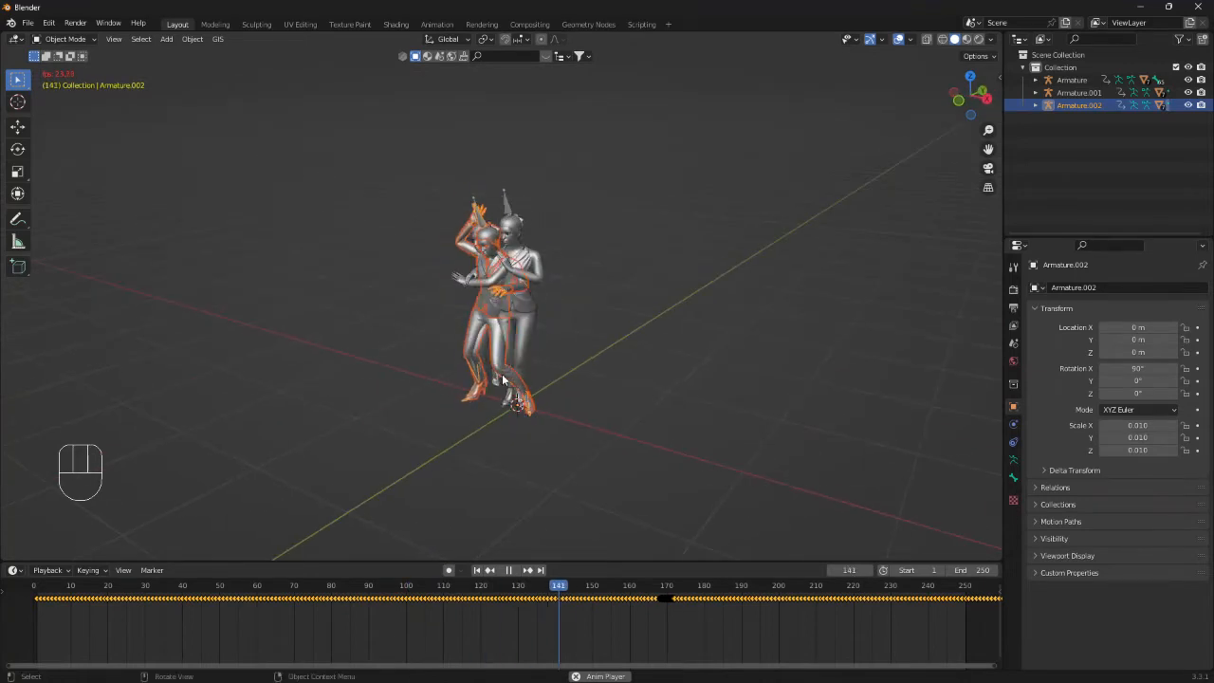
{"action": "left_click", "coordinate": [527, 569]}
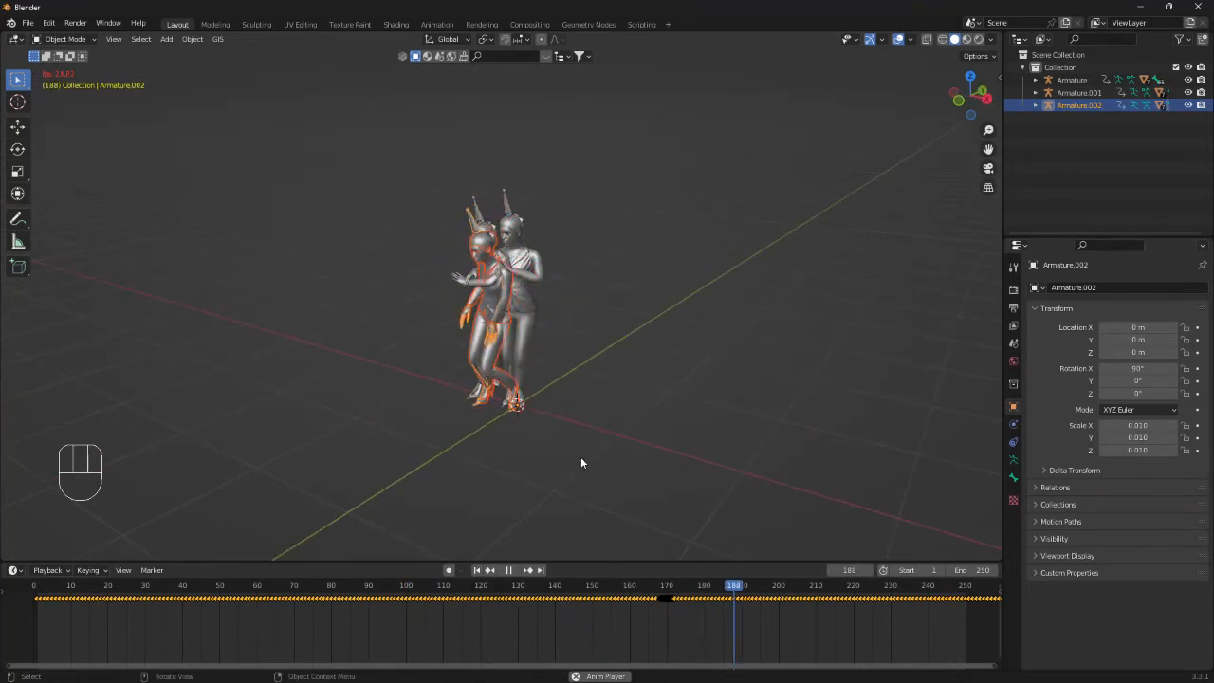
{"action": "key", "text": "space"}
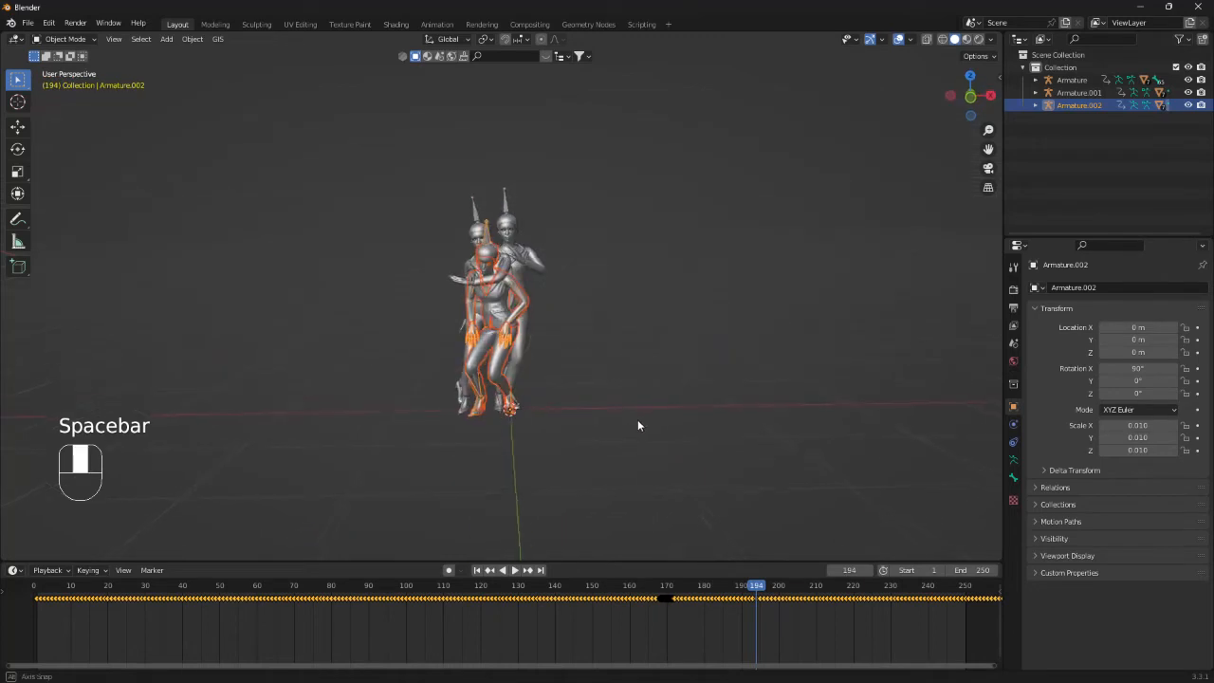
{"action": "key", "text": "shift+Left"}
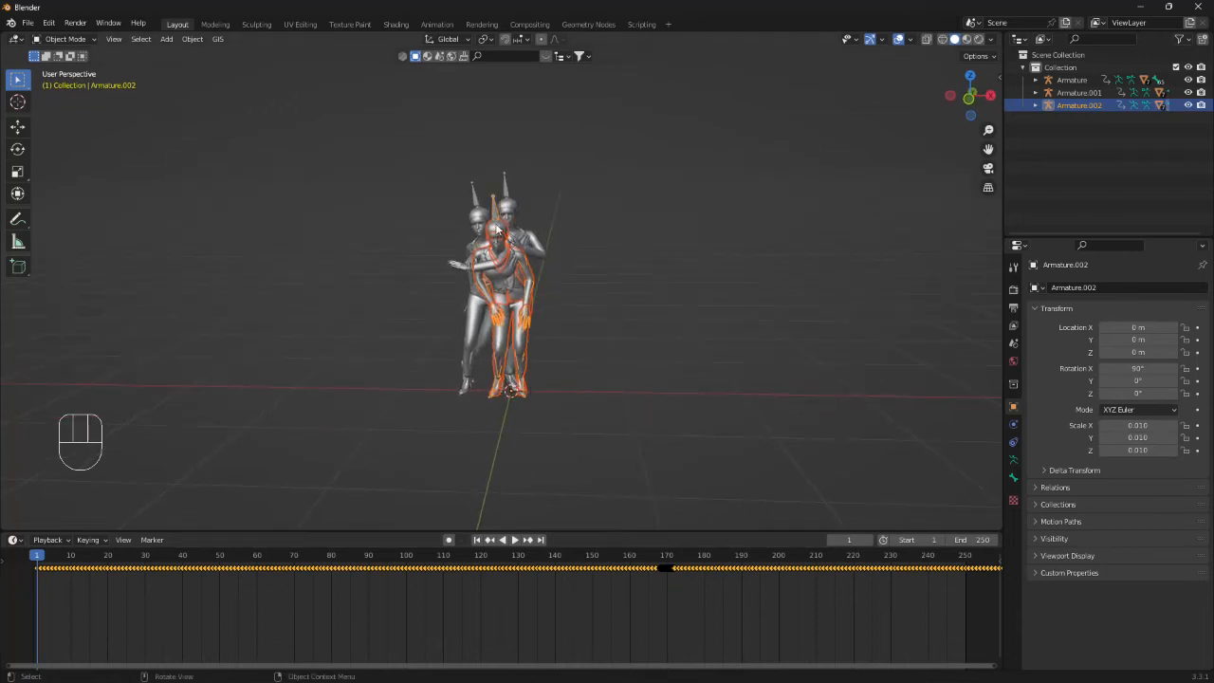
Step: Move the dancers along X so the three armatures stand side by side in a row
{"action": "key", "text": "g"}
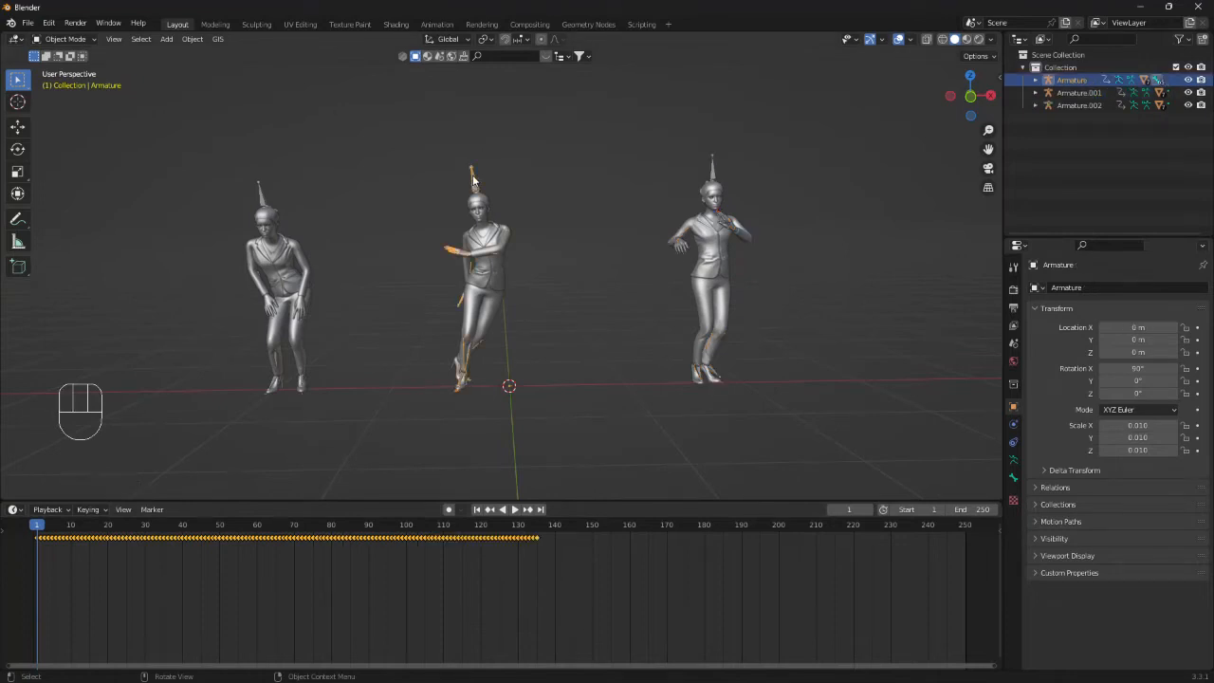
Step: Switch the timeline area to the Dope Sheet Action Editor and rename the dancer's action to dance1
{"action": "left_click", "coordinate": [15, 509]}
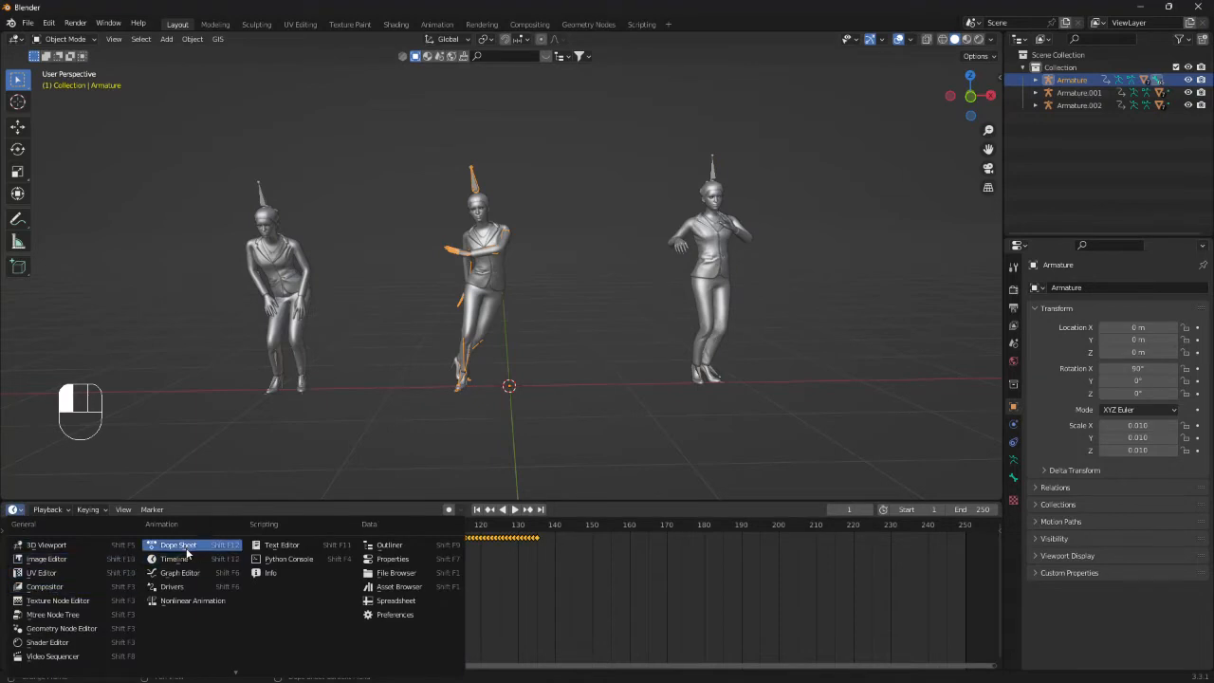
{"action": "left_click", "coordinate": [179, 544]}
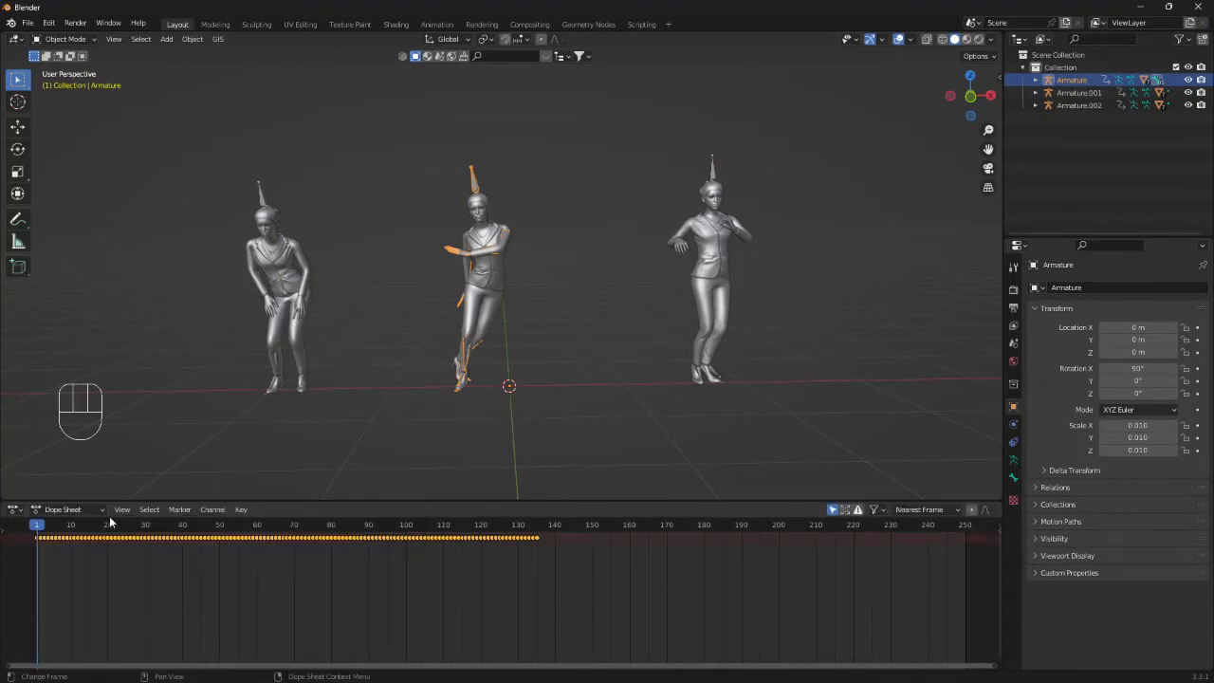
{"action": "left_click", "coordinate": [64, 508]}
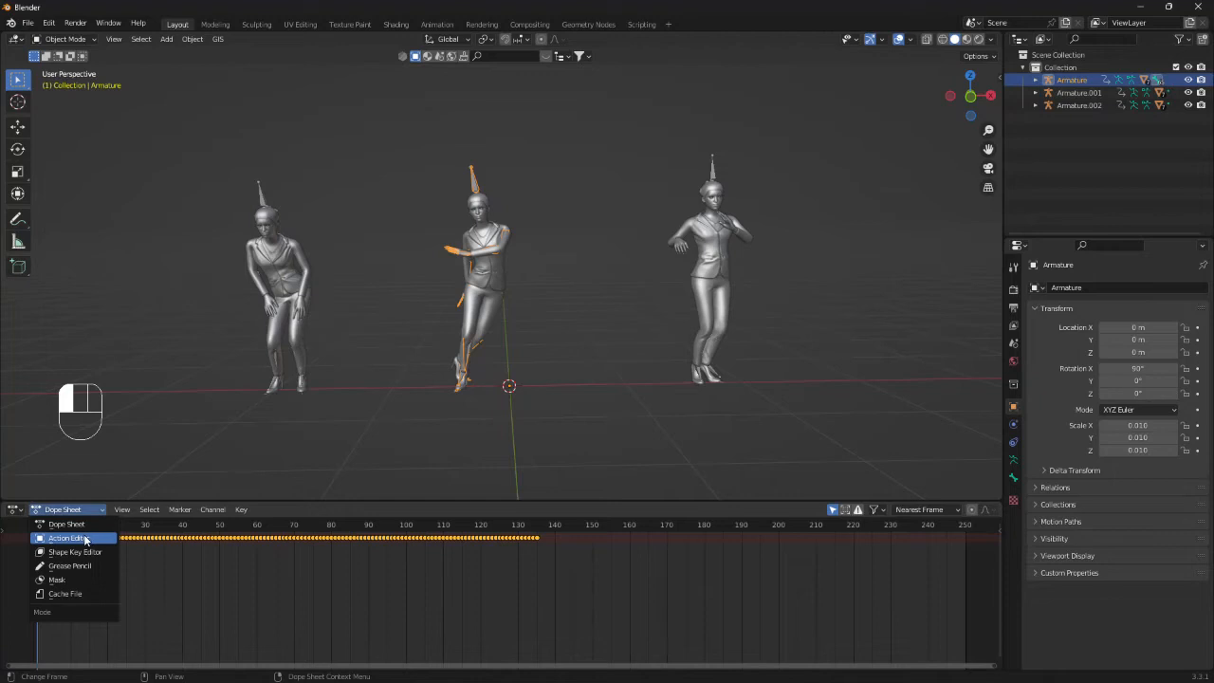
{"action": "left_click", "coordinate": [67, 538]}
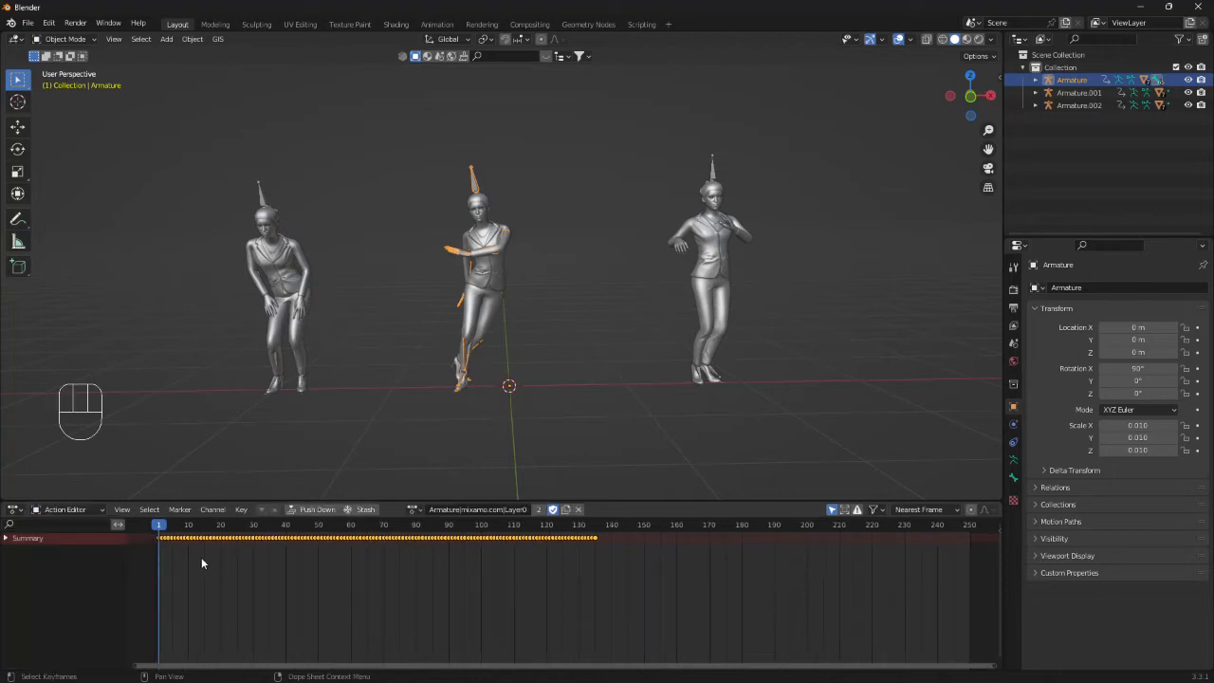
{"action": "mouse_move", "coordinate": [478, 509]}
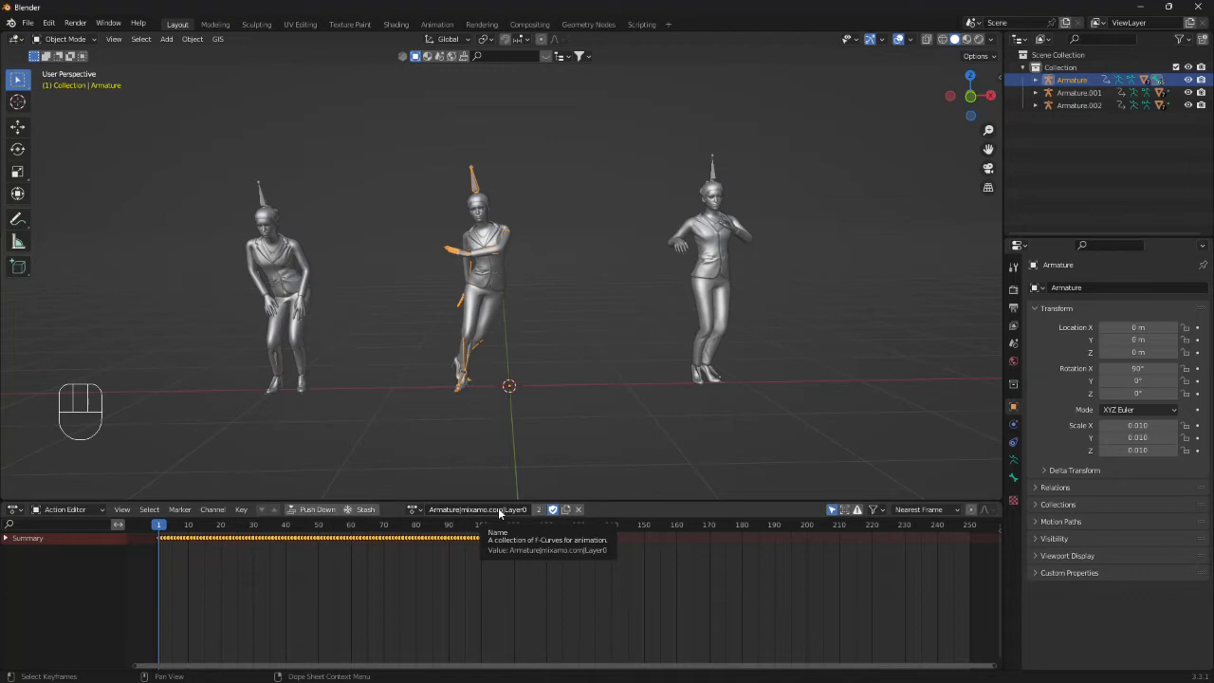
{"action": "mouse_move", "coordinate": [503, 512]}
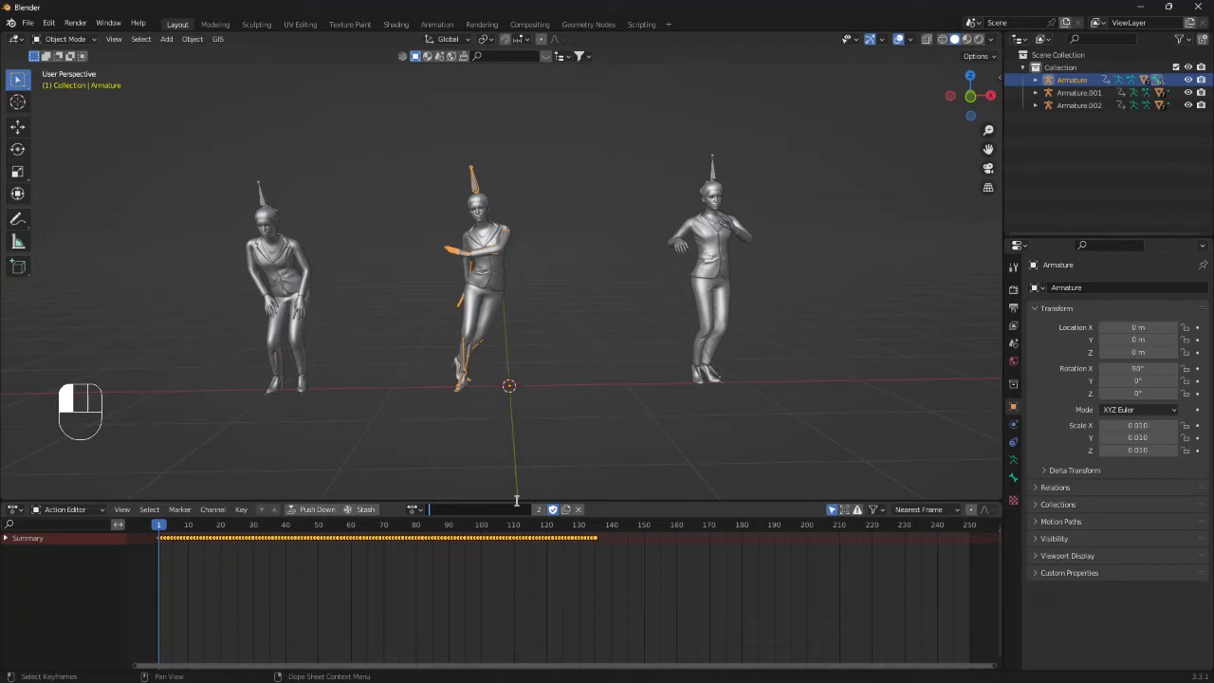
{"action": "type", "text": "danc"}
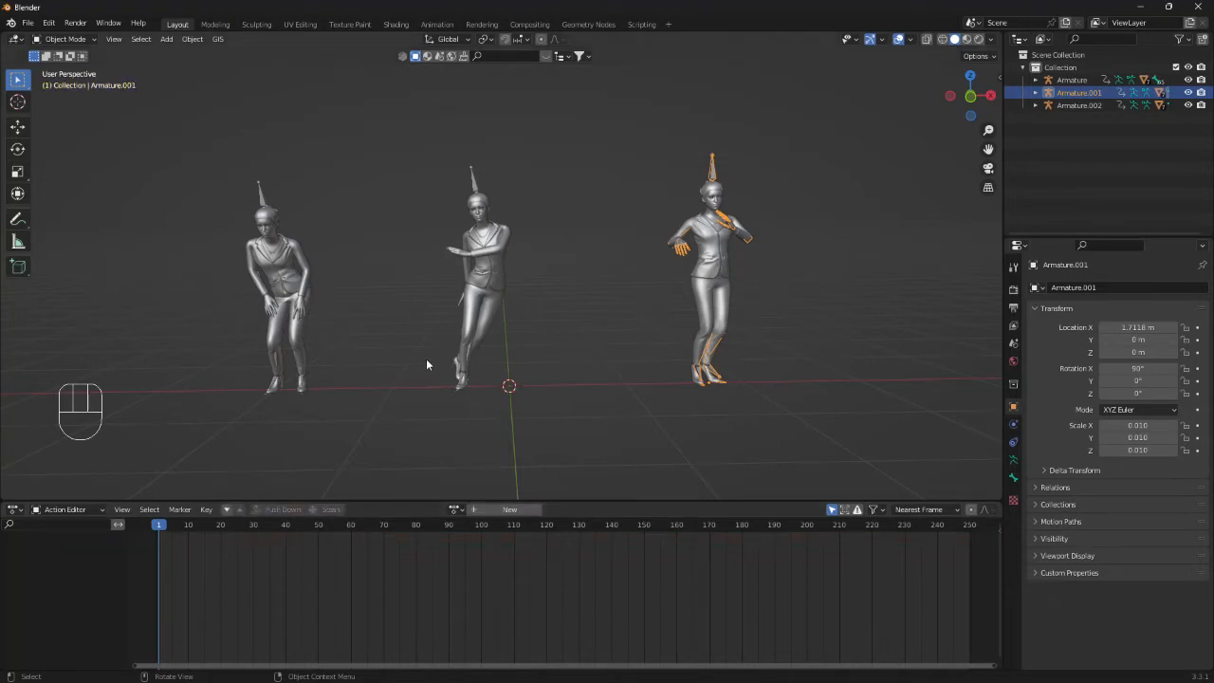
{"action": "mouse_move", "coordinate": [351, 409]}
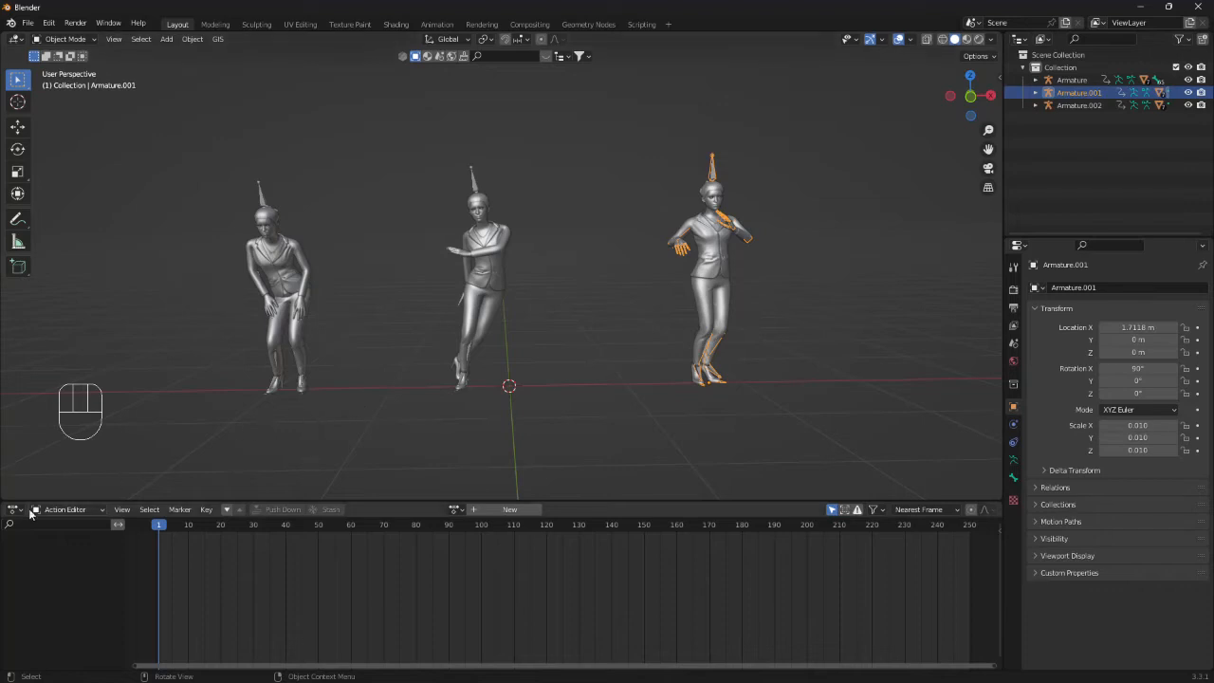
Step: Switch the bottom area to the Nonlinear Animation editor and delete two dancers, keeping one armature with dance1
{"action": "left_click", "coordinate": [15, 509]}
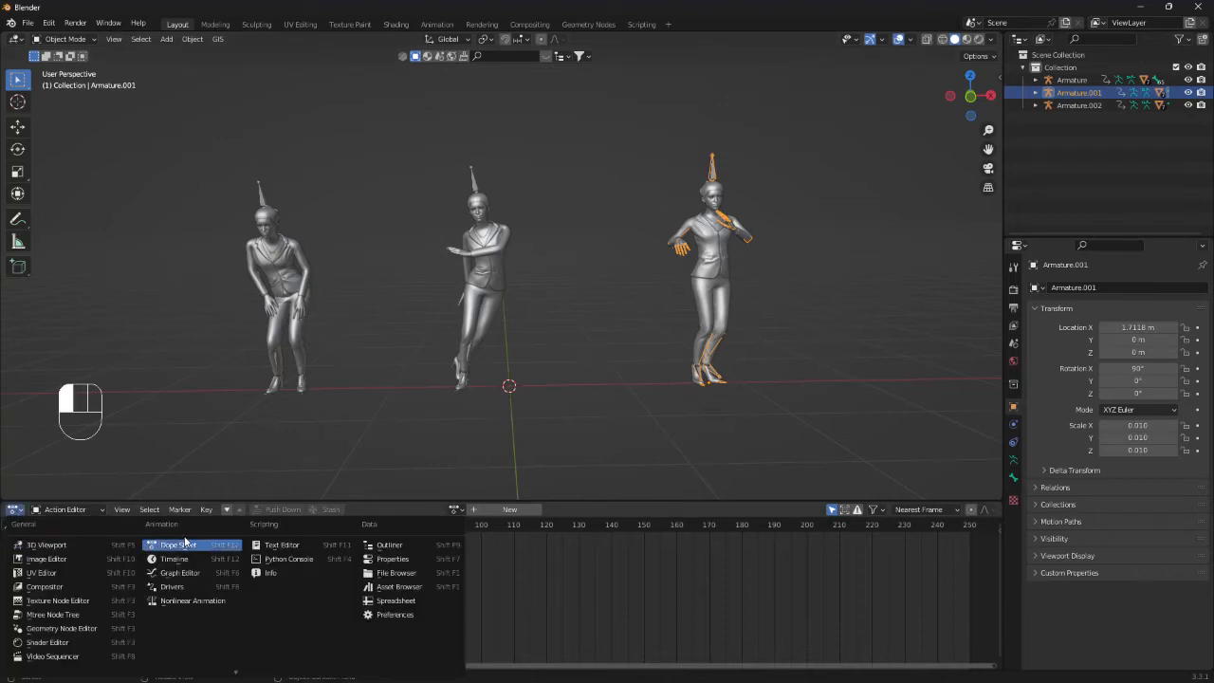
{"action": "left_click", "coordinate": [193, 600]}
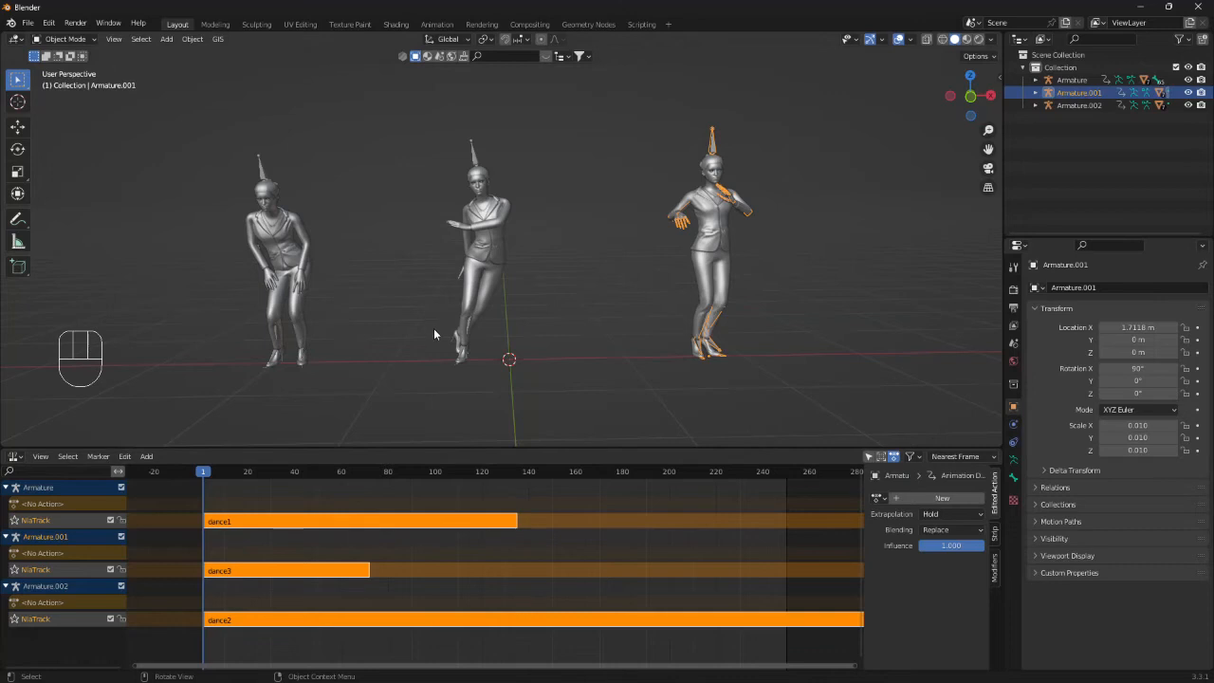
{"action": "left_click", "coordinate": [281, 256]}
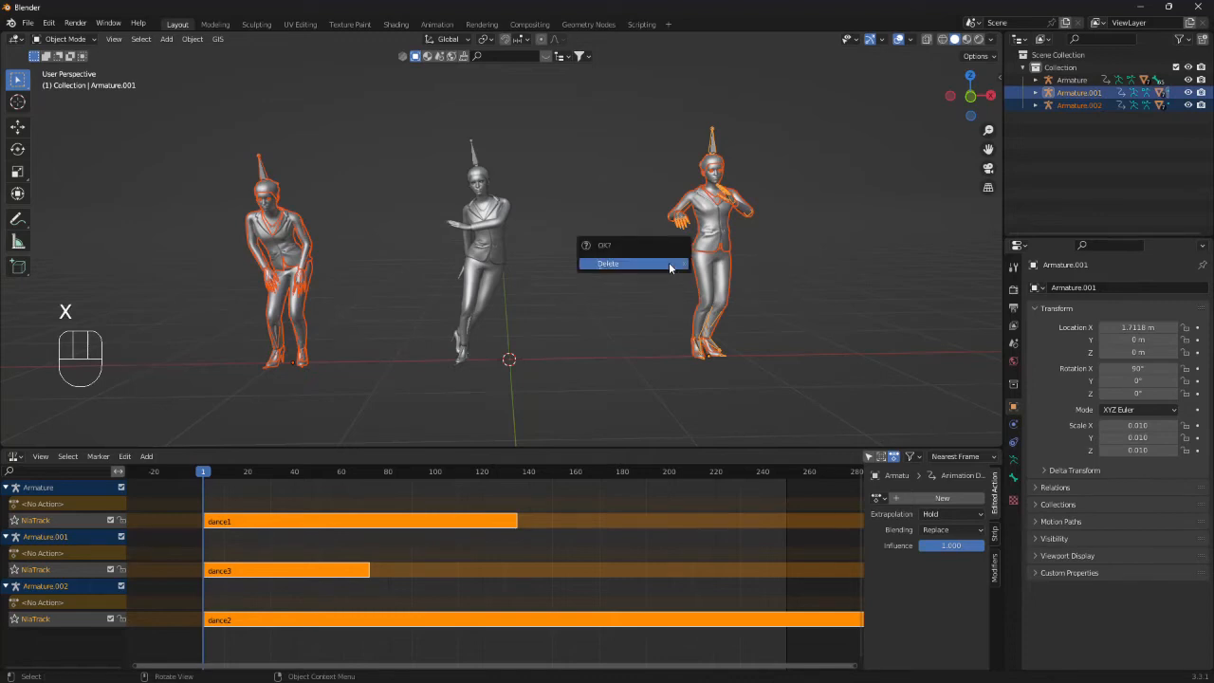
{"action": "left_click", "coordinate": [607, 261]}
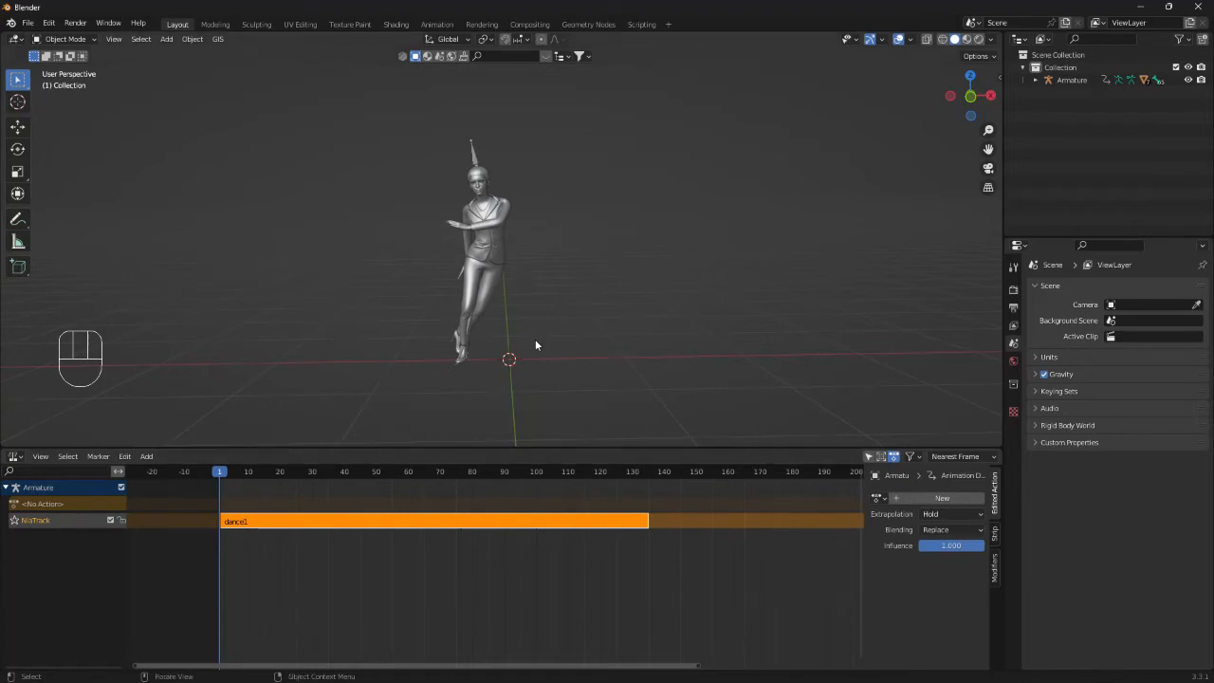
{"action": "mouse_move", "coordinate": [541, 337]}
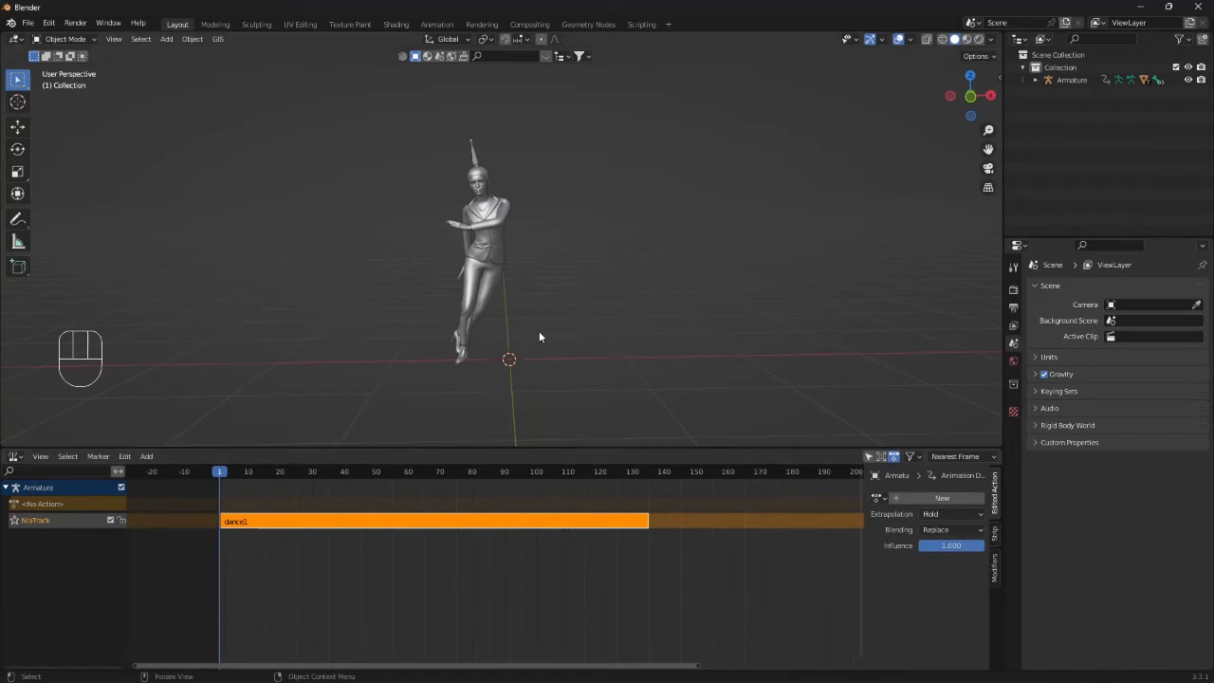
{"action": "mouse_move", "coordinate": [360, 339]}
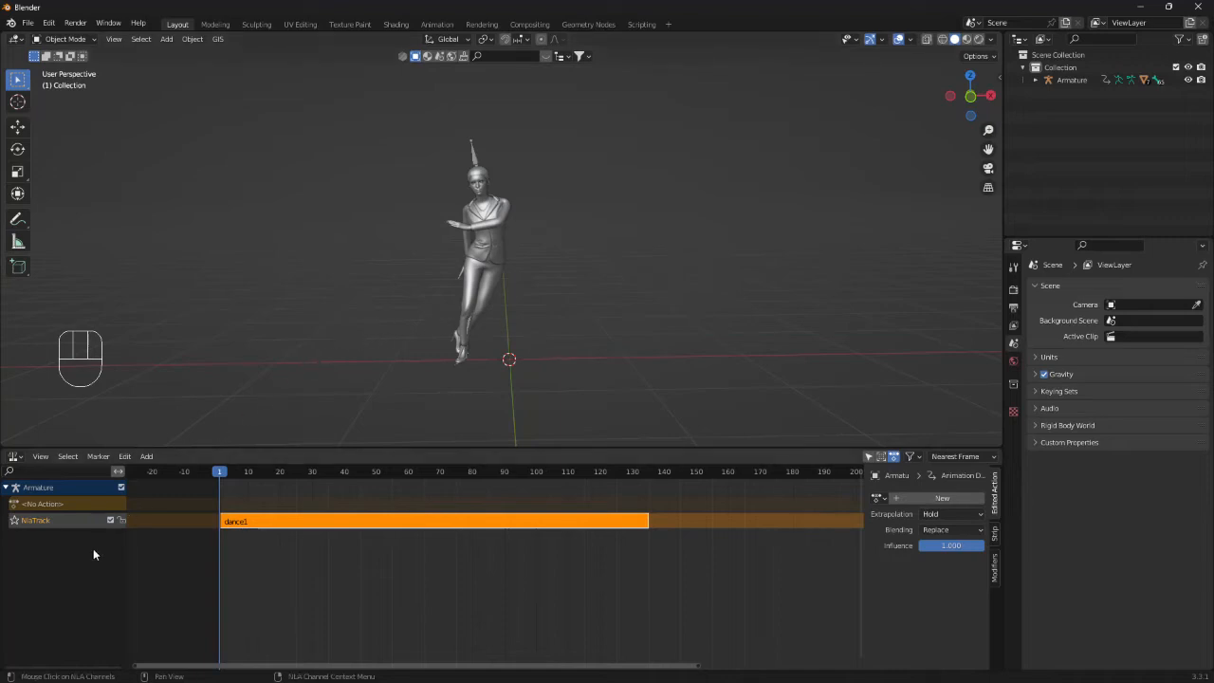
Step: Add a new empty NLA track and send it to the bottom below the dance1 track
{"action": "key", "text": "shift+a"}
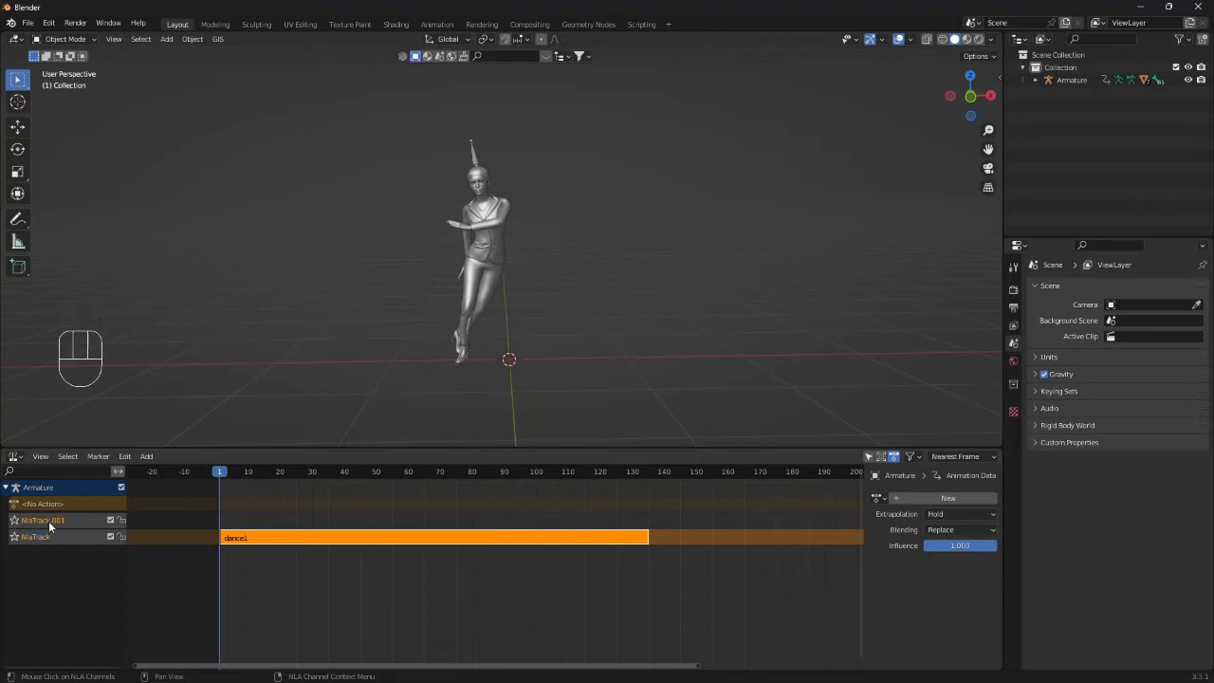
{"action": "right_click", "coordinate": [42, 520]}
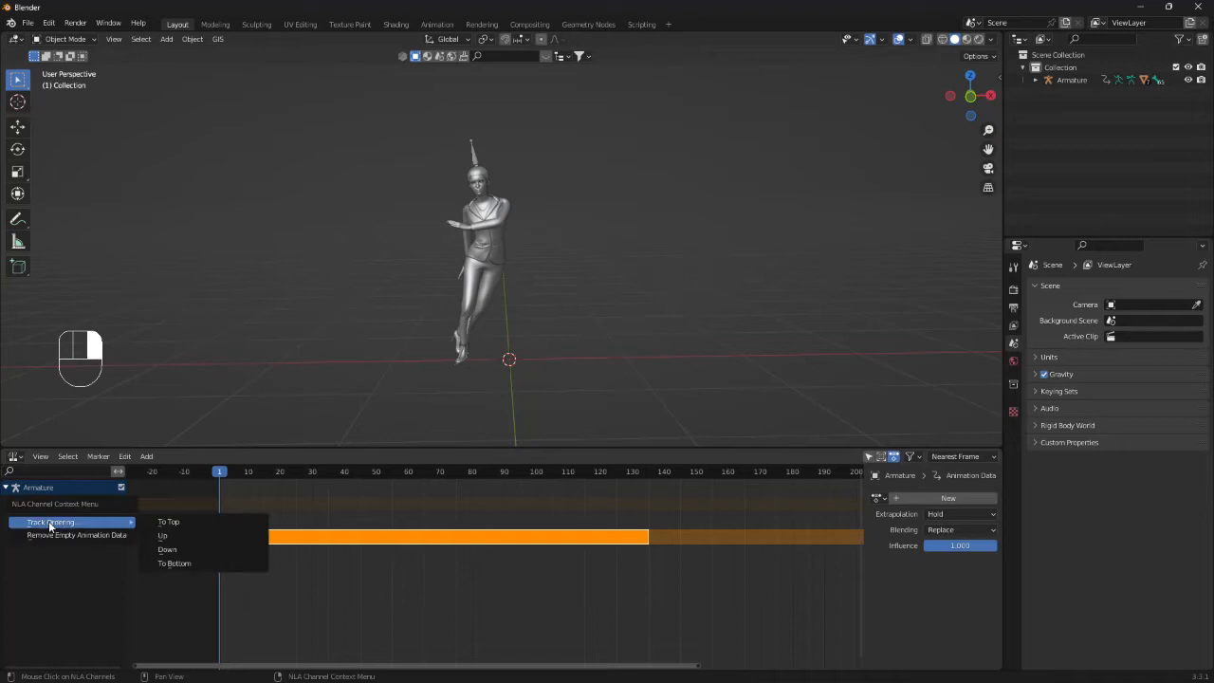
{"action": "mouse_move", "coordinate": [166, 522]}
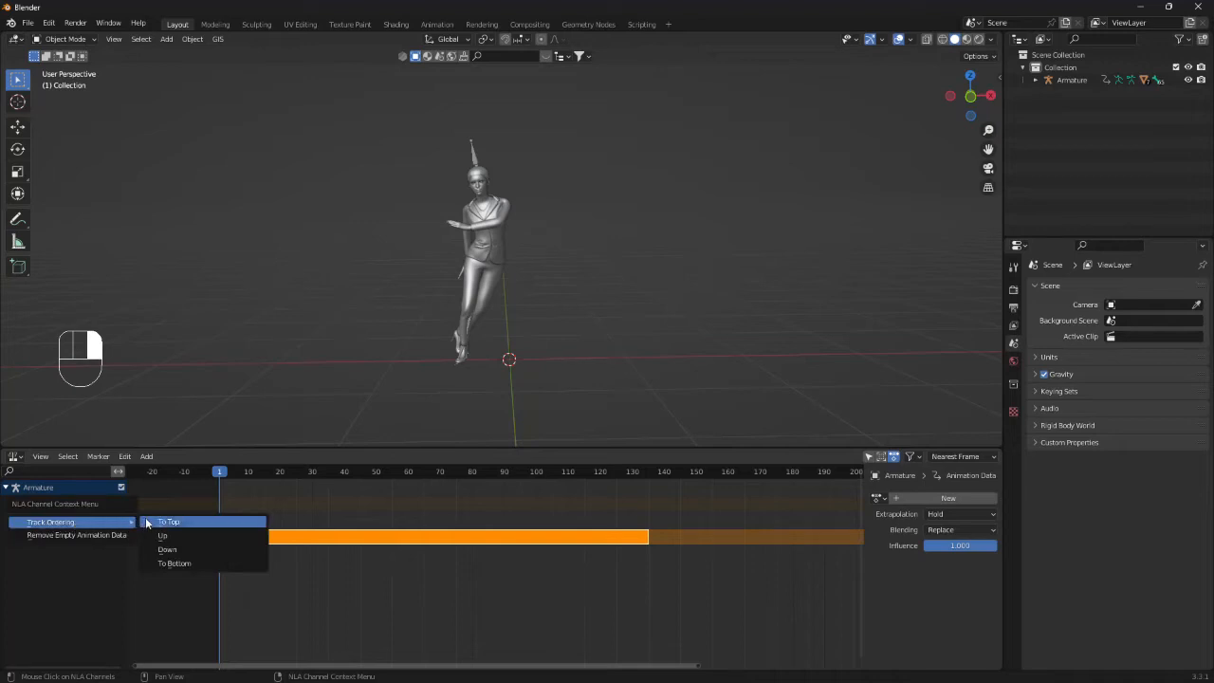
{"action": "mouse_move", "coordinate": [191, 569]}
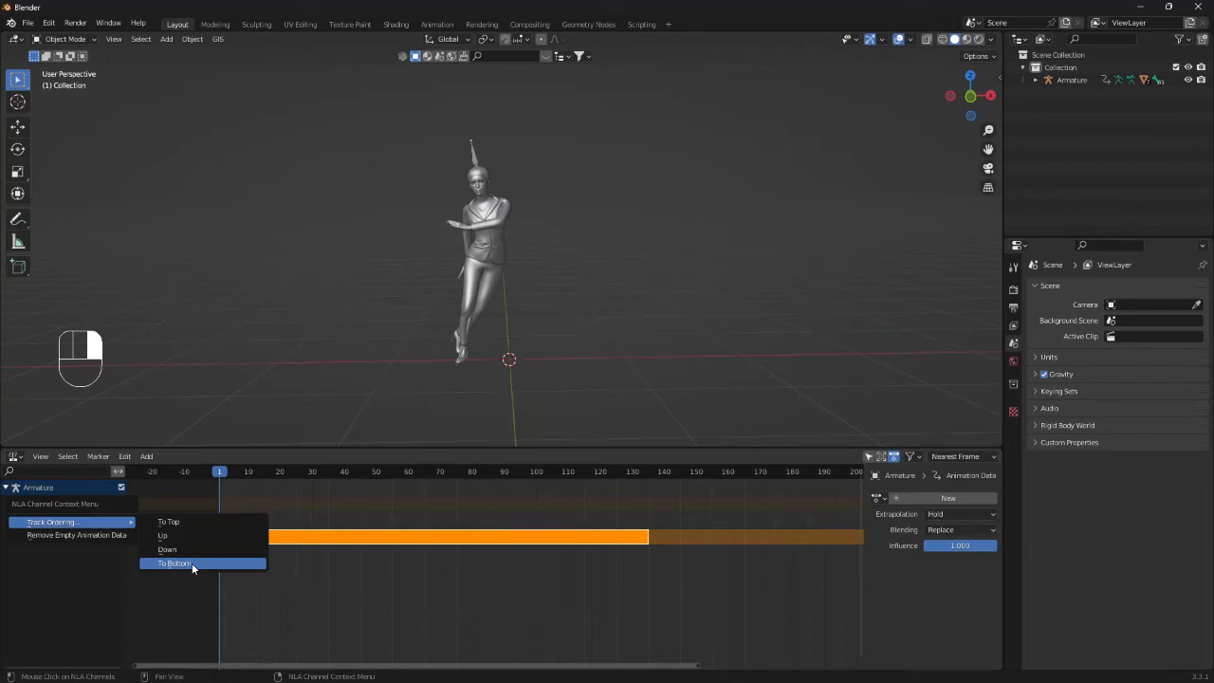
{"action": "left_click", "coordinate": [174, 563]}
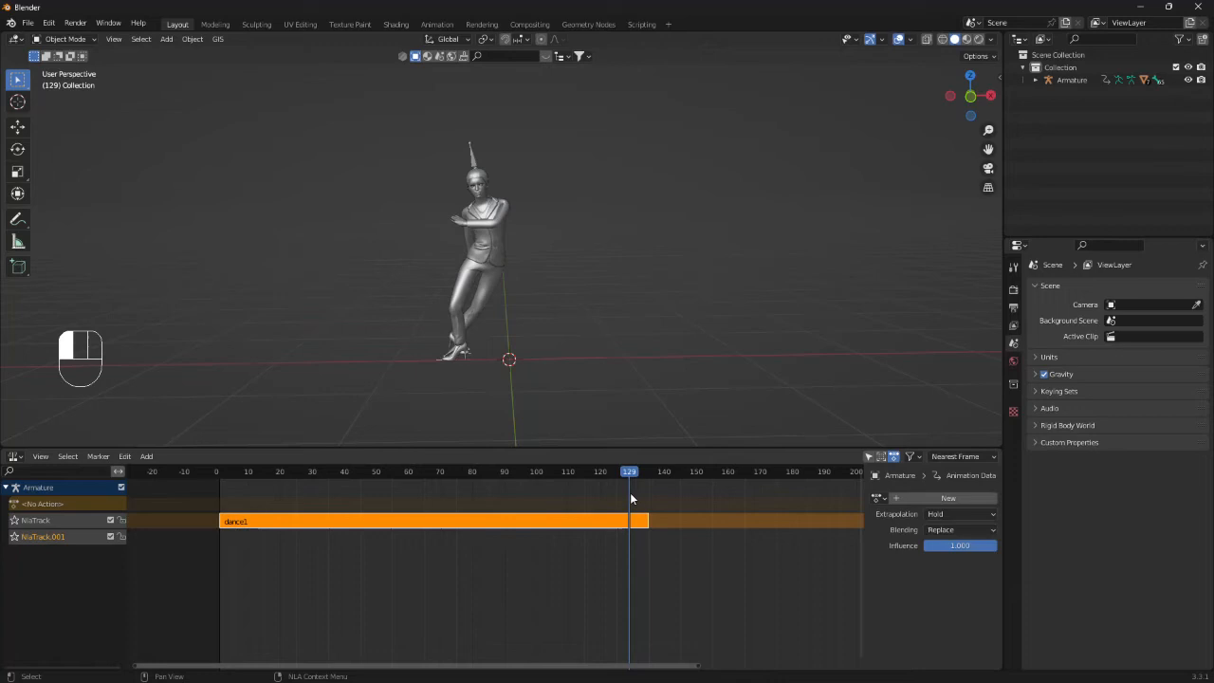
{"action": "mouse_move", "coordinate": [680, 543]}
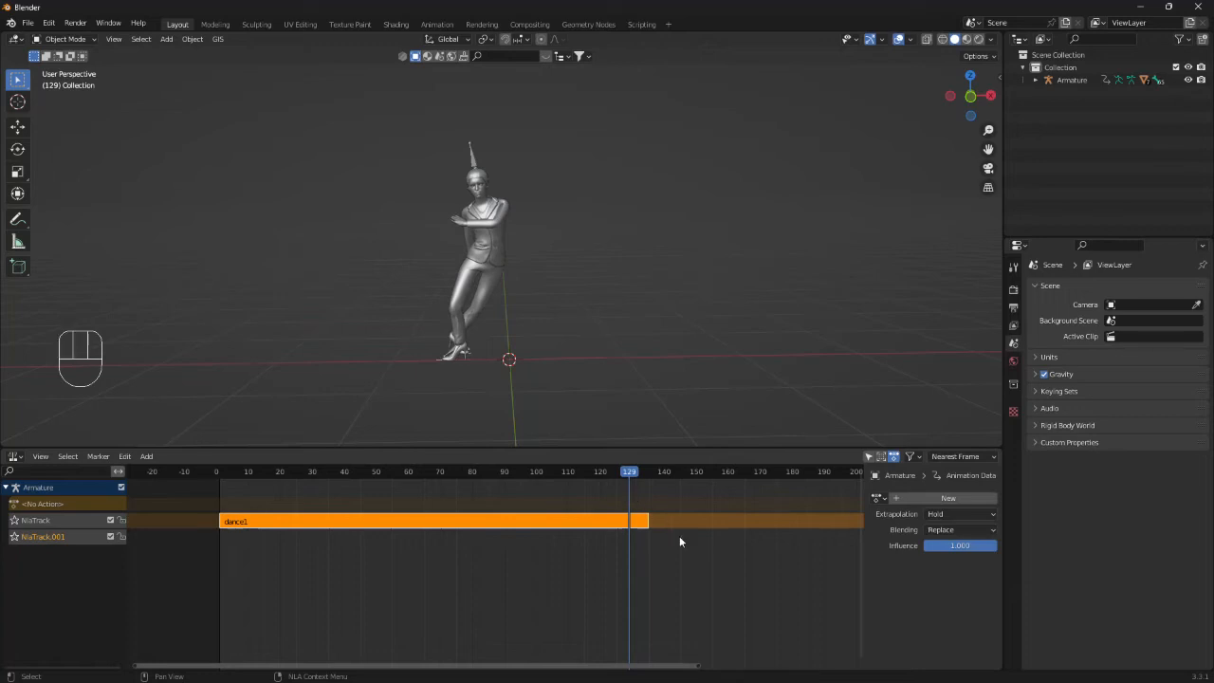
Step: Add a dance2 action strip on the second track starting where dance1 ends, then scrub and preview playback
{"action": "key", "text": "alt+a"}
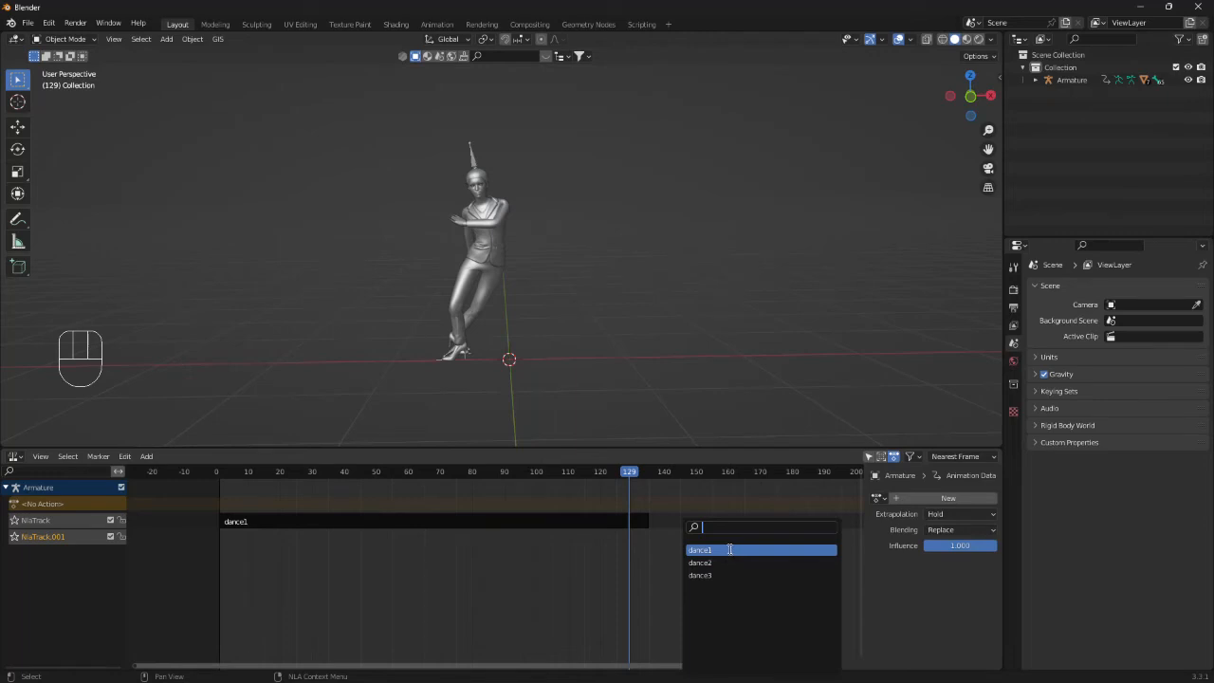
{"action": "mouse_move", "coordinate": [698, 562]}
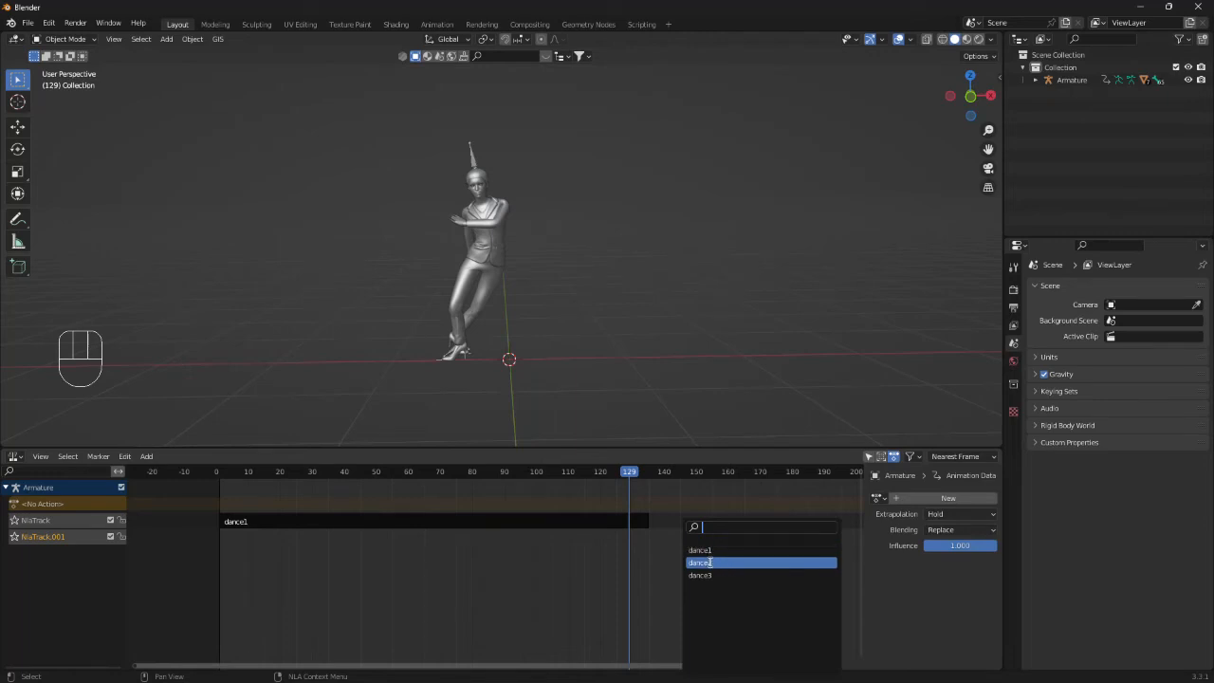
{"action": "left_click", "coordinate": [698, 551]}
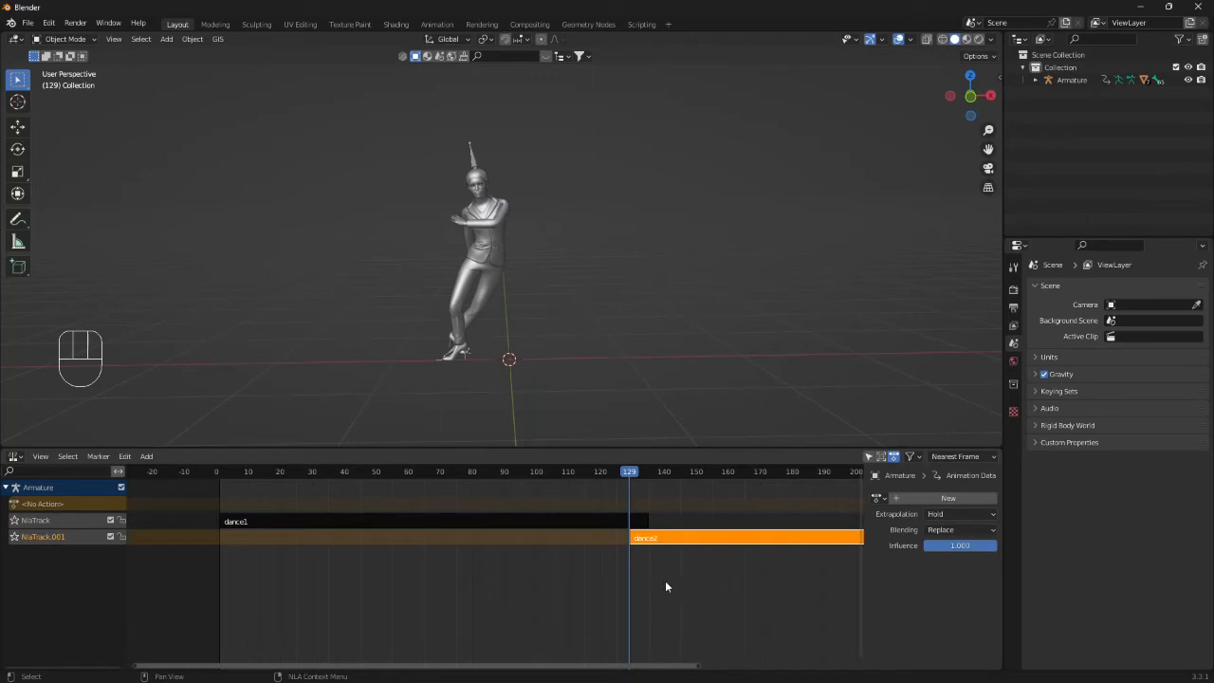
{"action": "left_click_drag", "start_coordinate": [629, 470], "coordinate": [558, 471]}
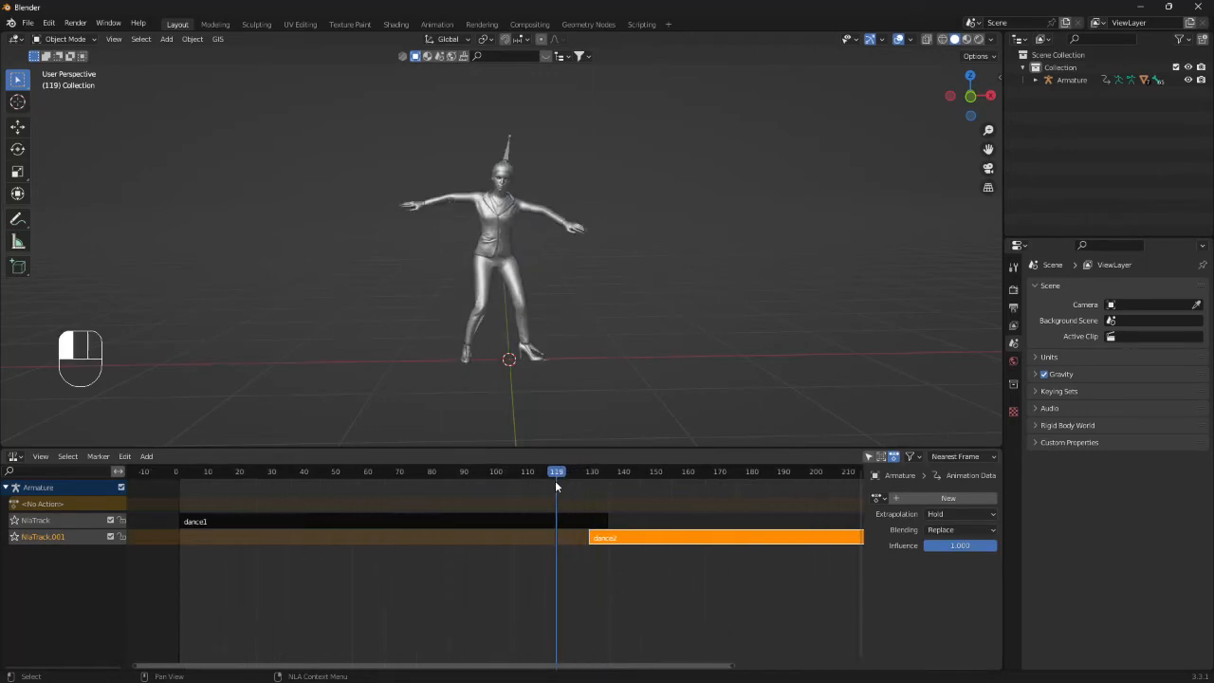
{"action": "key", "text": "space"}
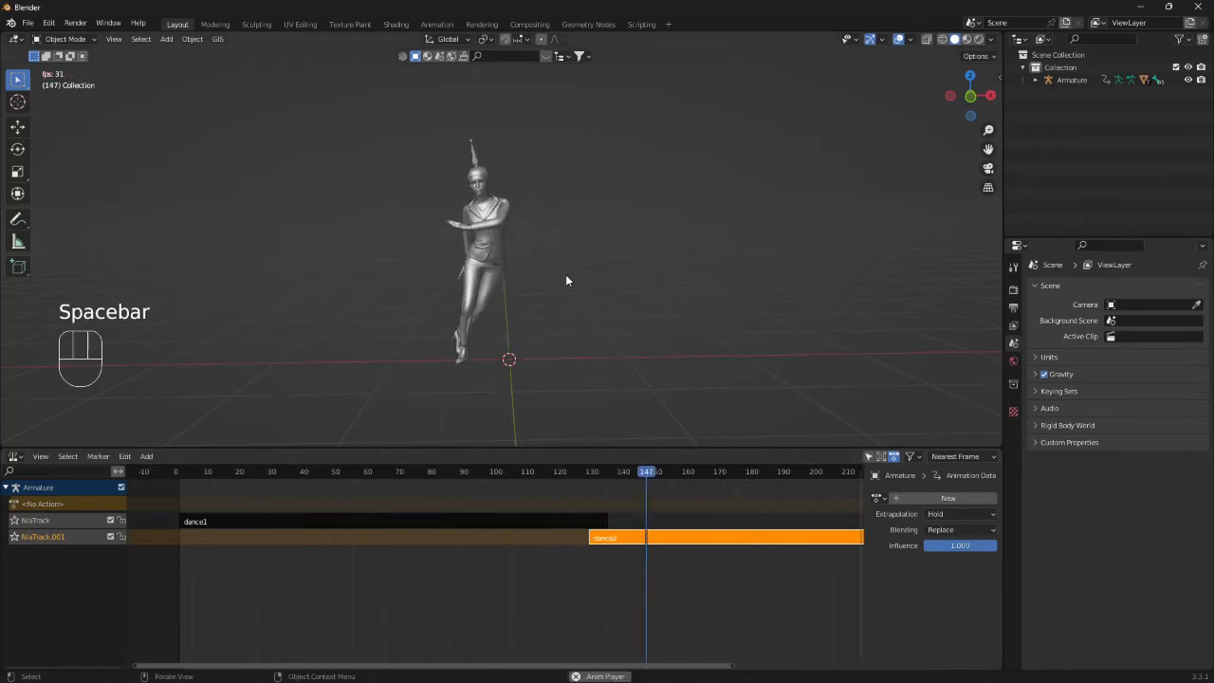
{"action": "key", "text": "space"}
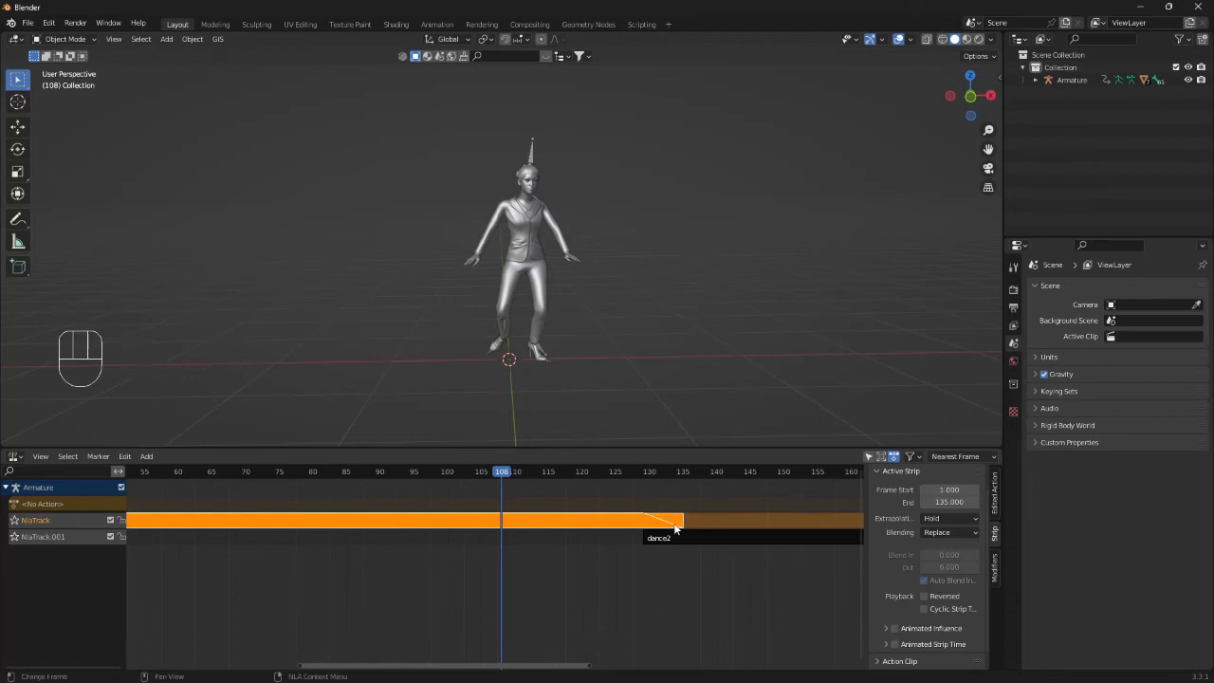
{"action": "mouse_move", "coordinate": [738, 546]}
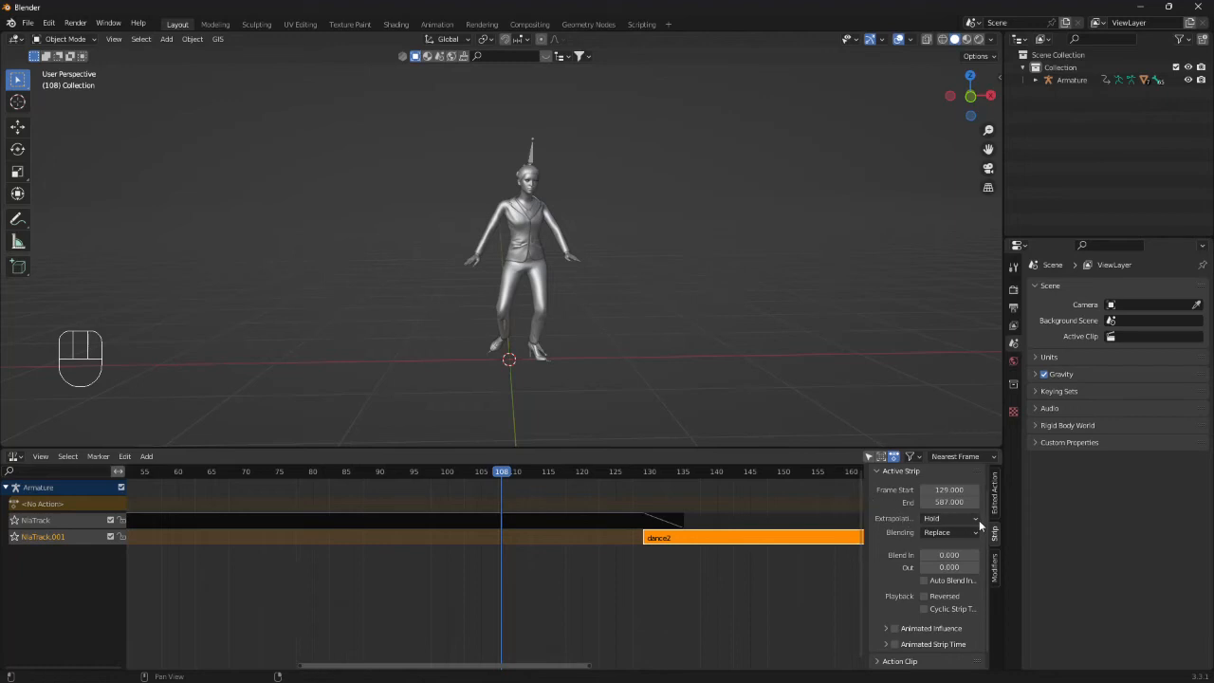
Step: Set the dance2 strip's Extrapolation from Hold to Nothing in the sidebar Strip settings
{"action": "left_click", "coordinate": [948, 517]}
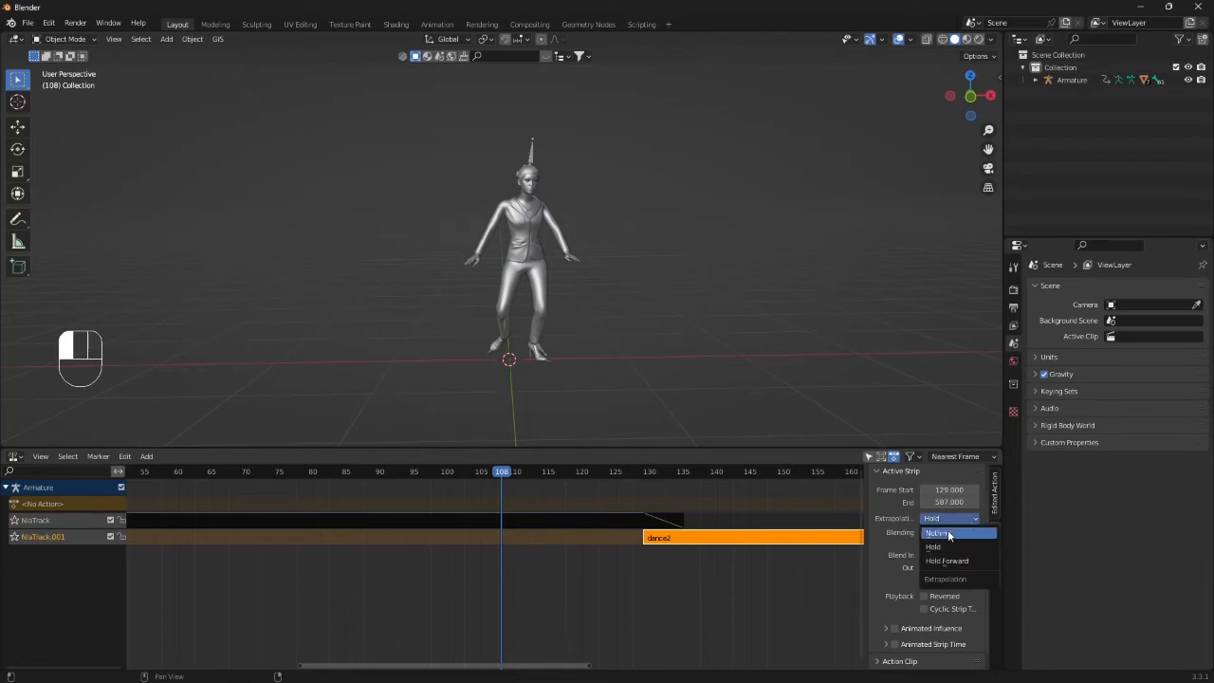
{"action": "left_click", "coordinate": [937, 531]}
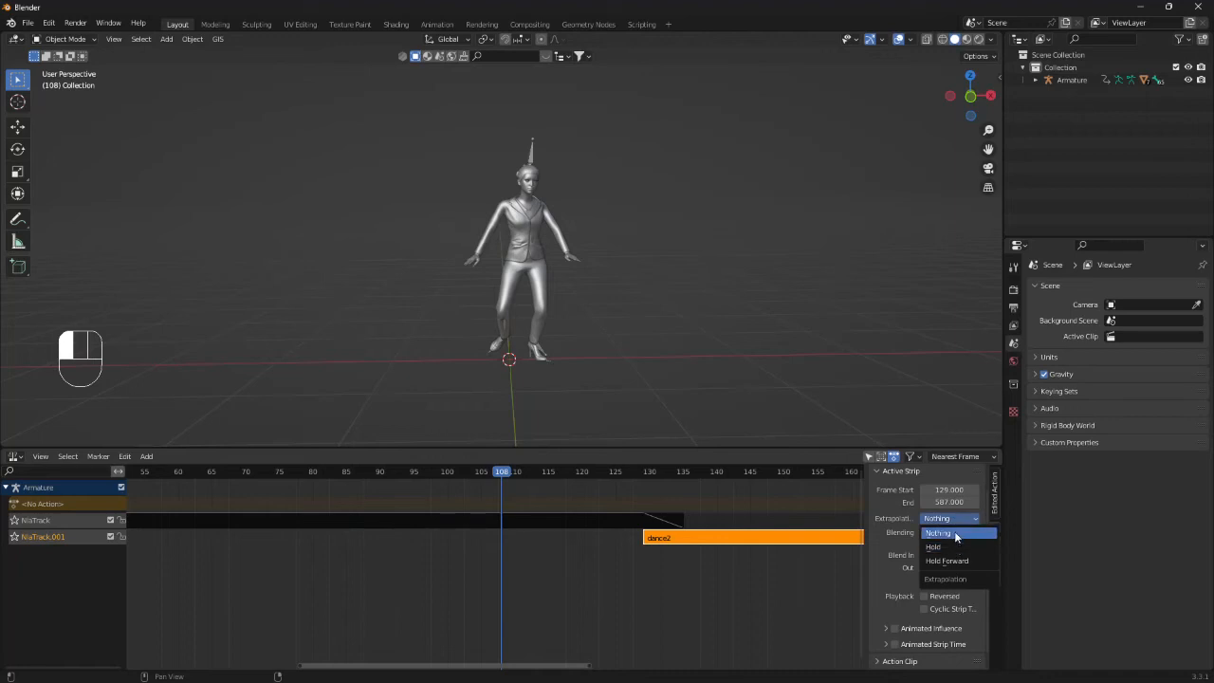
{"action": "left_click", "coordinate": [949, 531]}
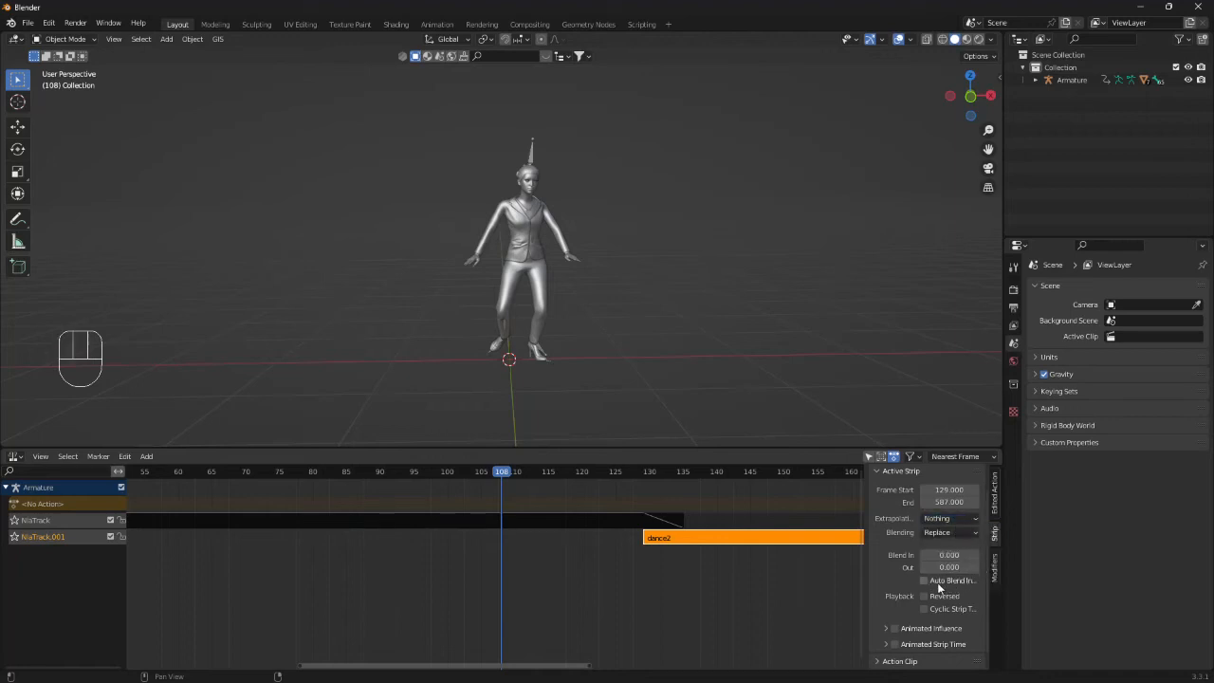
{"action": "mouse_move", "coordinate": [926, 581]}
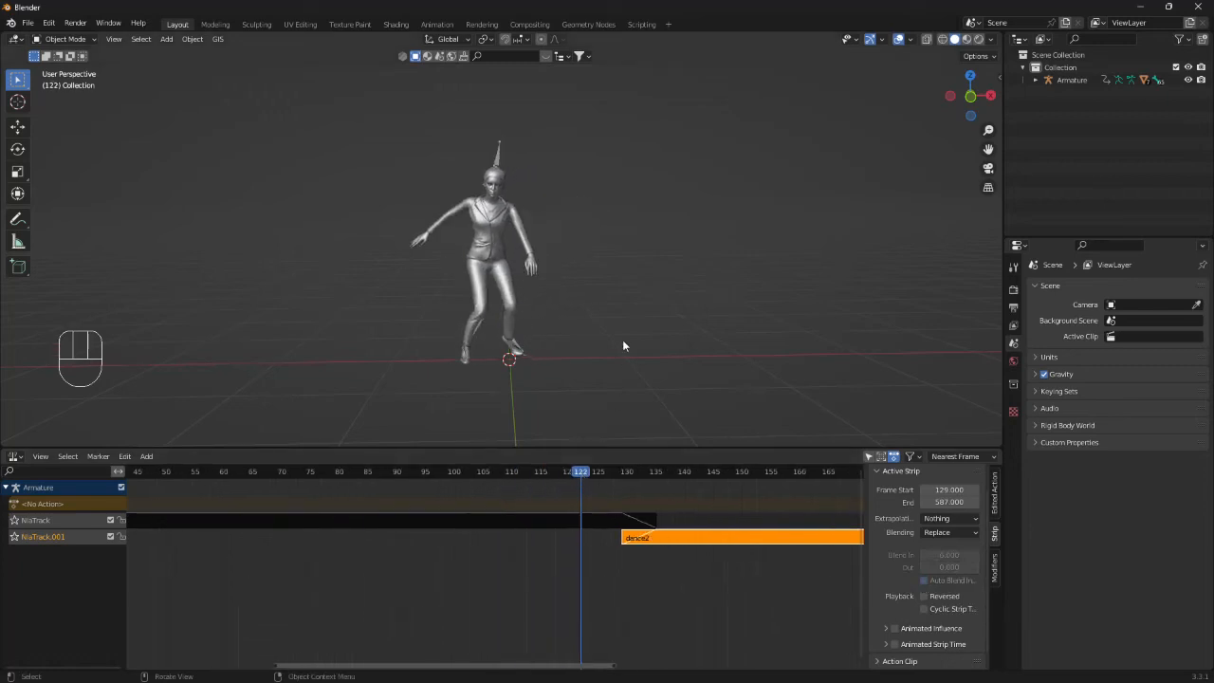
Step: Nudge the dance2 strip a few frames earlier over dance1's end and replay the blended transition several times
{"action": "key", "text": "space"}
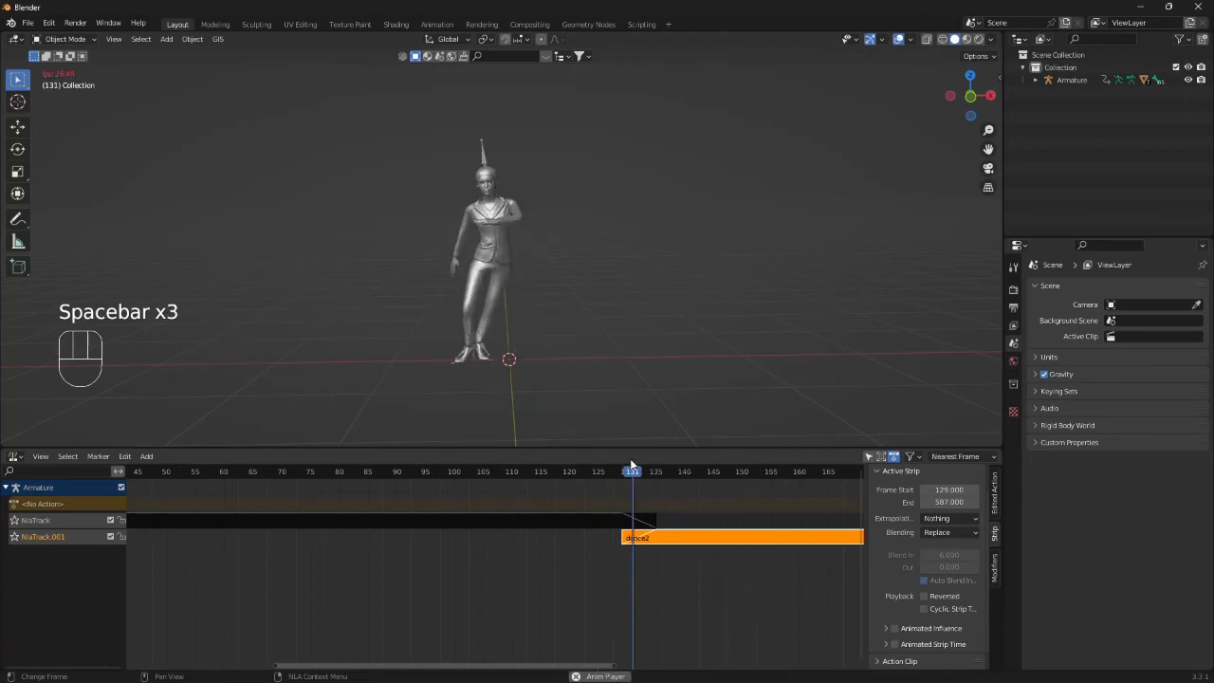
{"action": "key", "text": "space"}
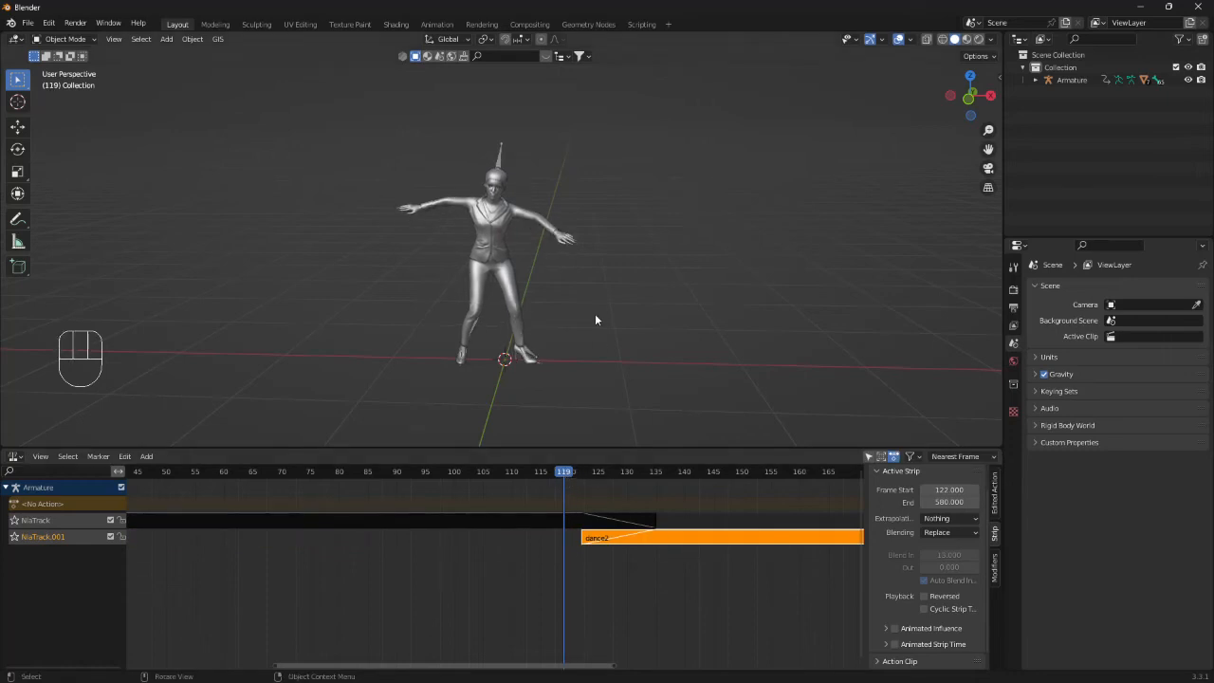
{"action": "key", "text": "space"}
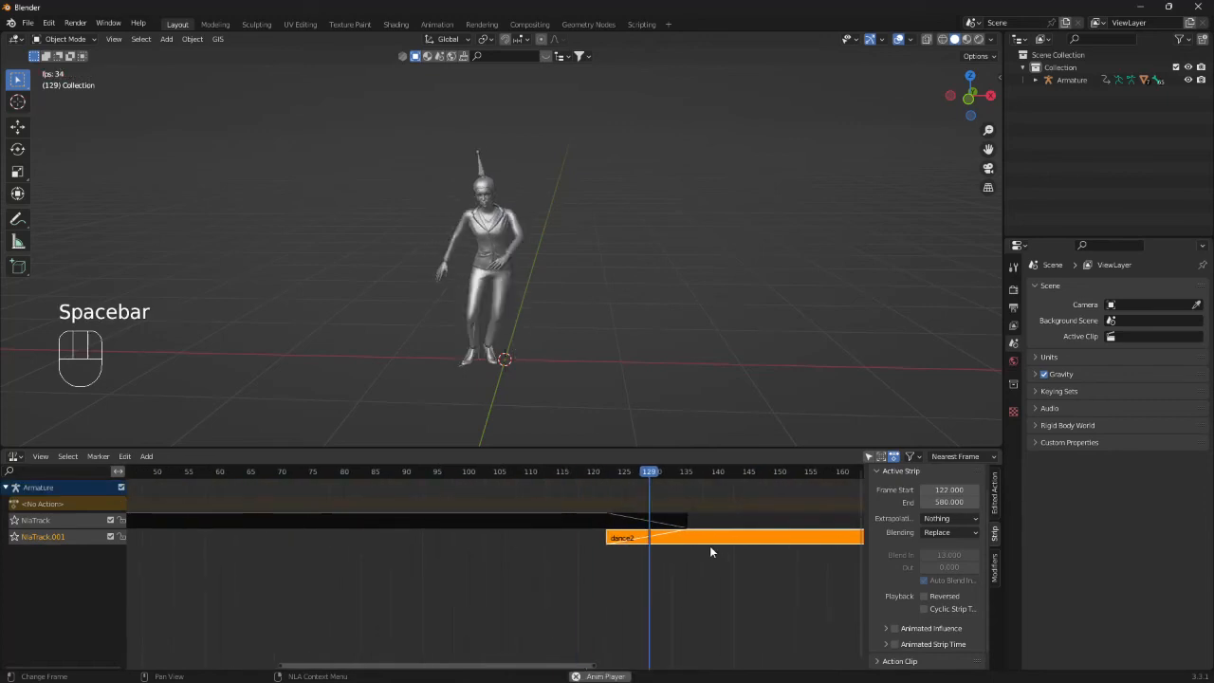
{"action": "key", "text": "space"}
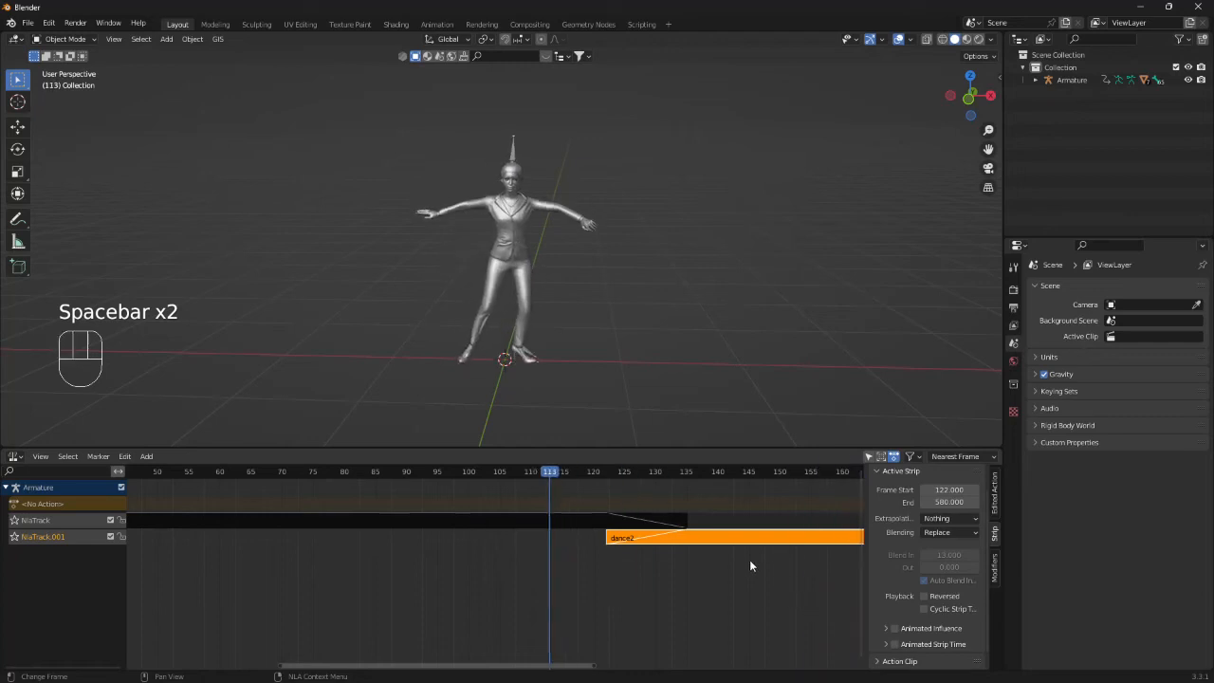
{"action": "key", "text": "space"}
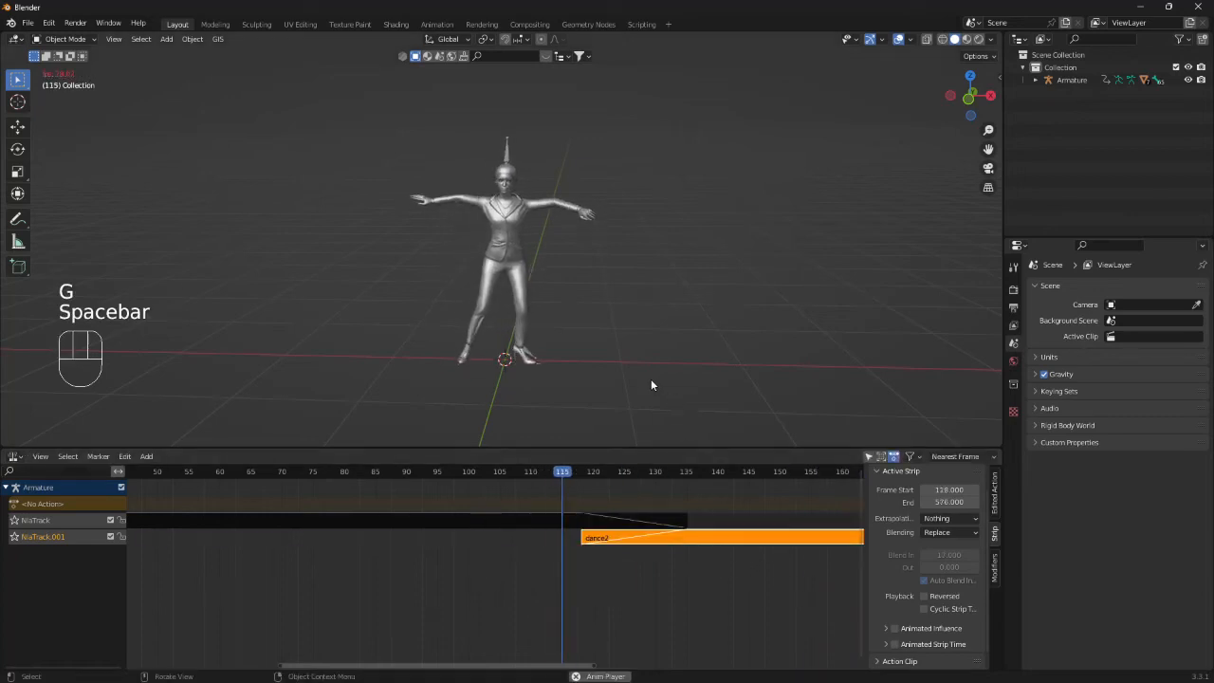
{"action": "key", "text": "space"}
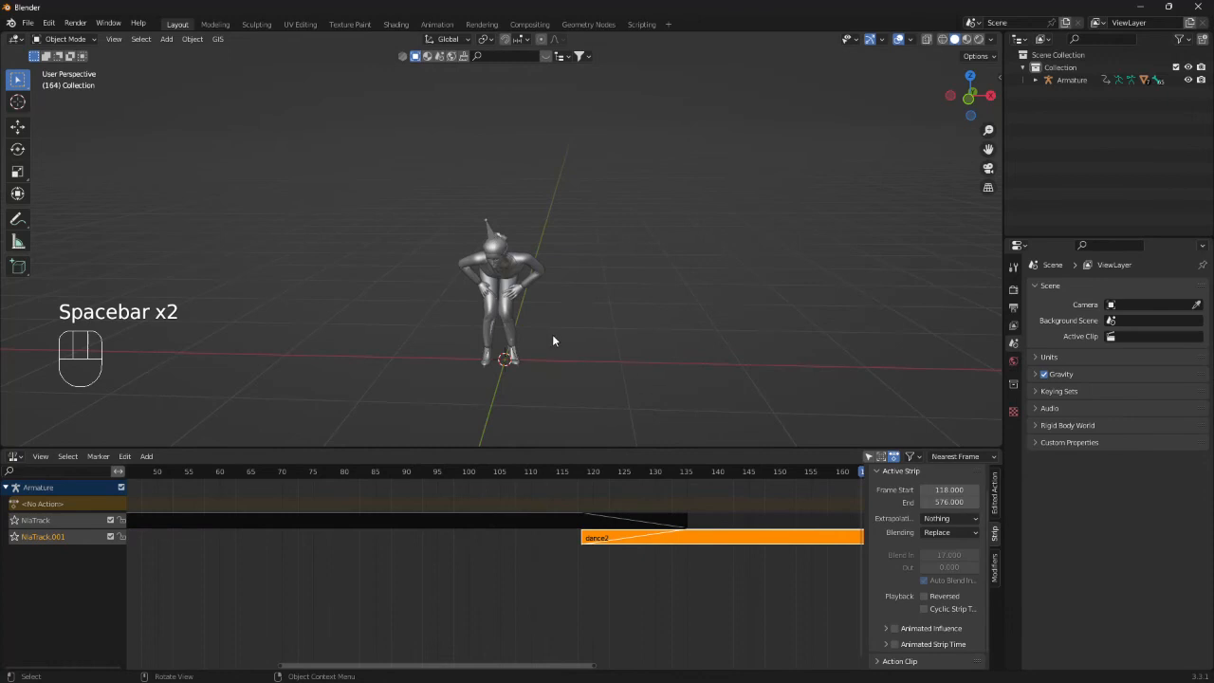
{"action": "key", "text": "space"}
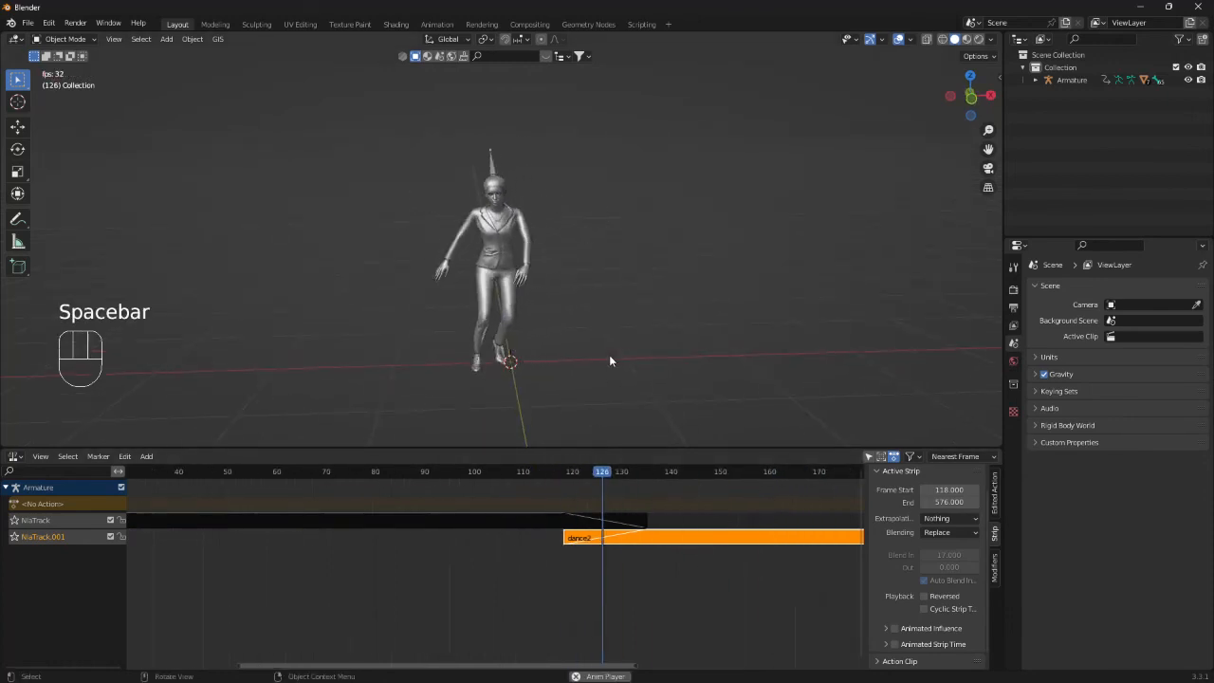
{"action": "key", "text": "space"}
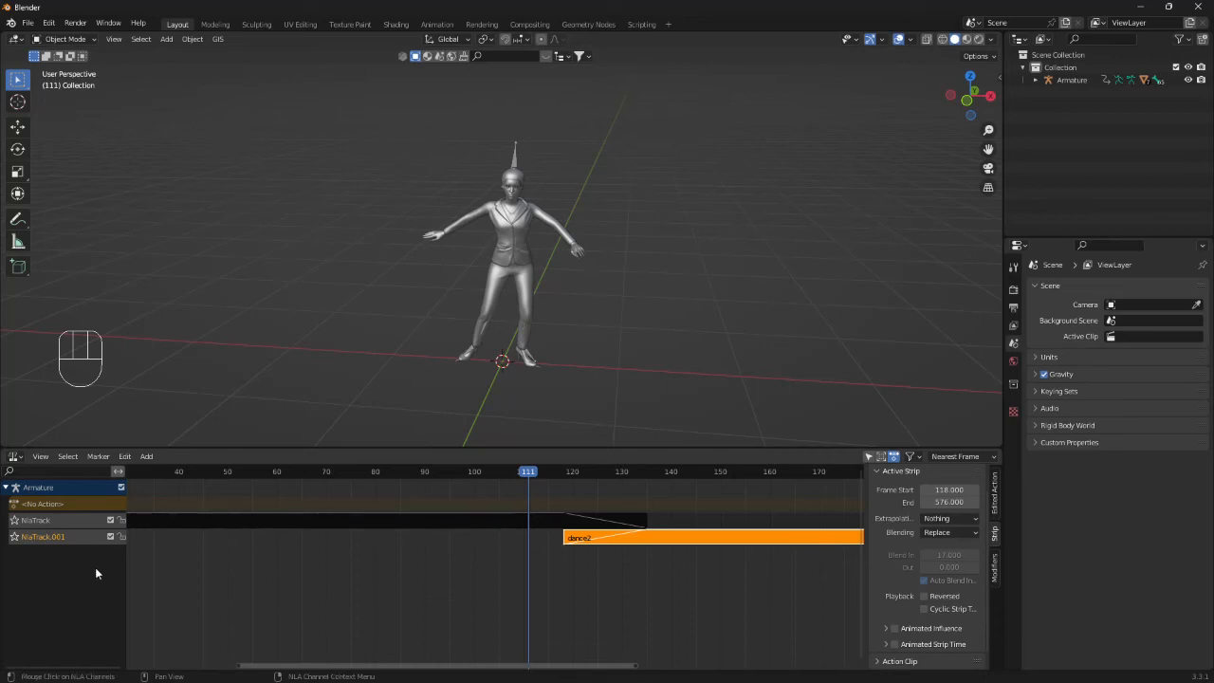
Step: Add an empty NLA track (Shift+A) and move it To Bottom beneath the dance1 and dance2 tracks
{"action": "key", "text": "shift+a"}
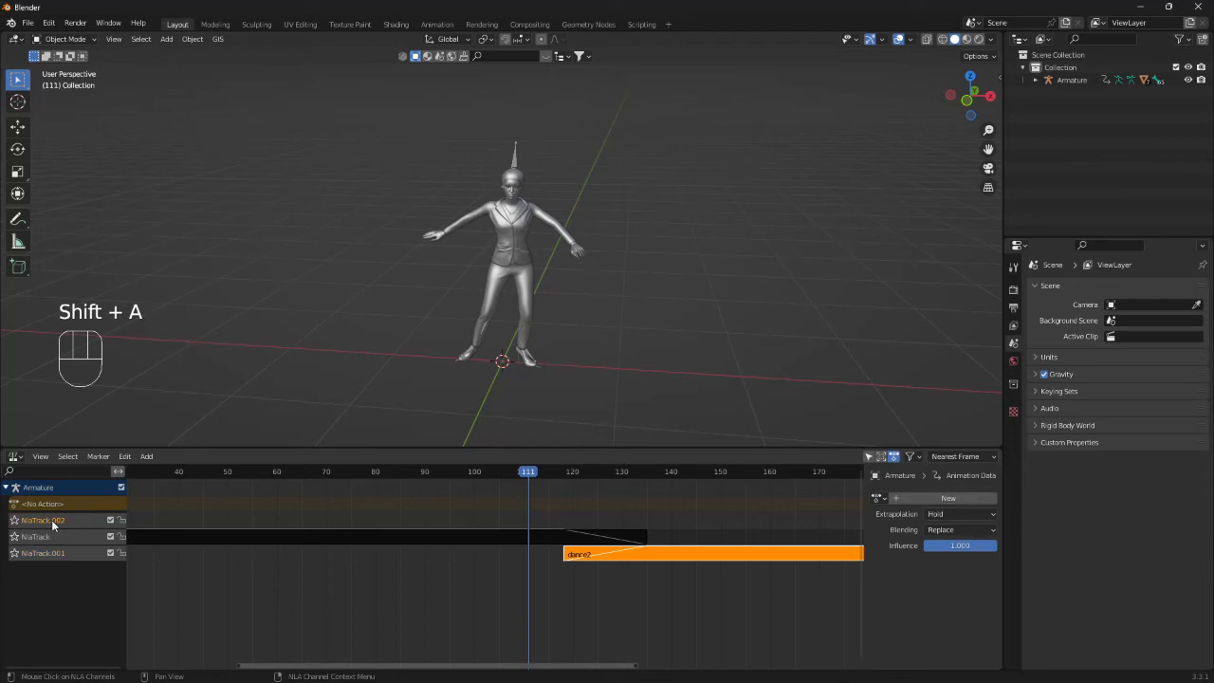
{"action": "right_click", "coordinate": [41, 520]}
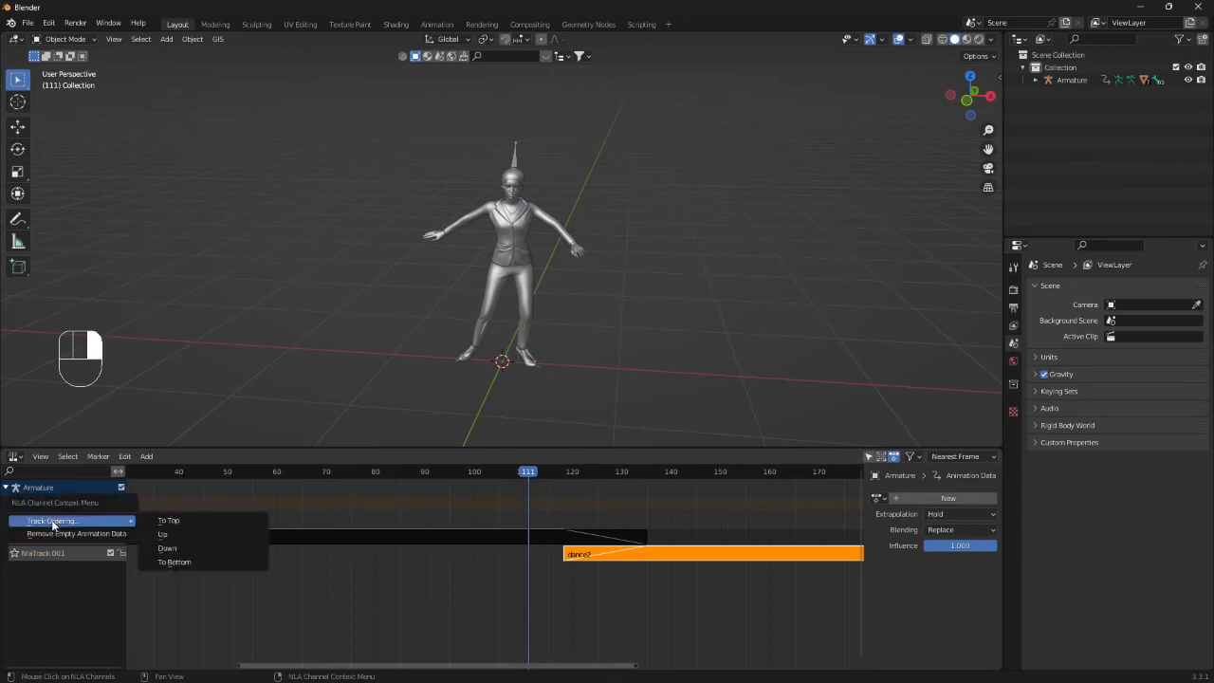
{"action": "mouse_move", "coordinate": [175, 562]}
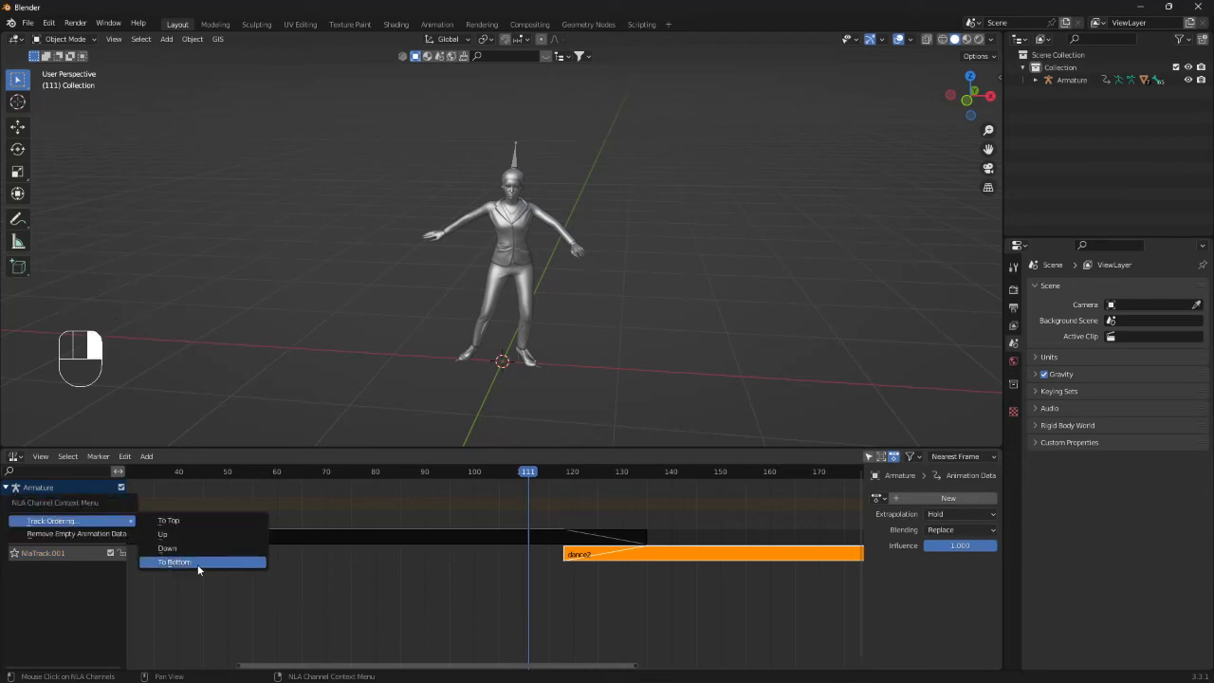
{"action": "left_click", "coordinate": [175, 561]}
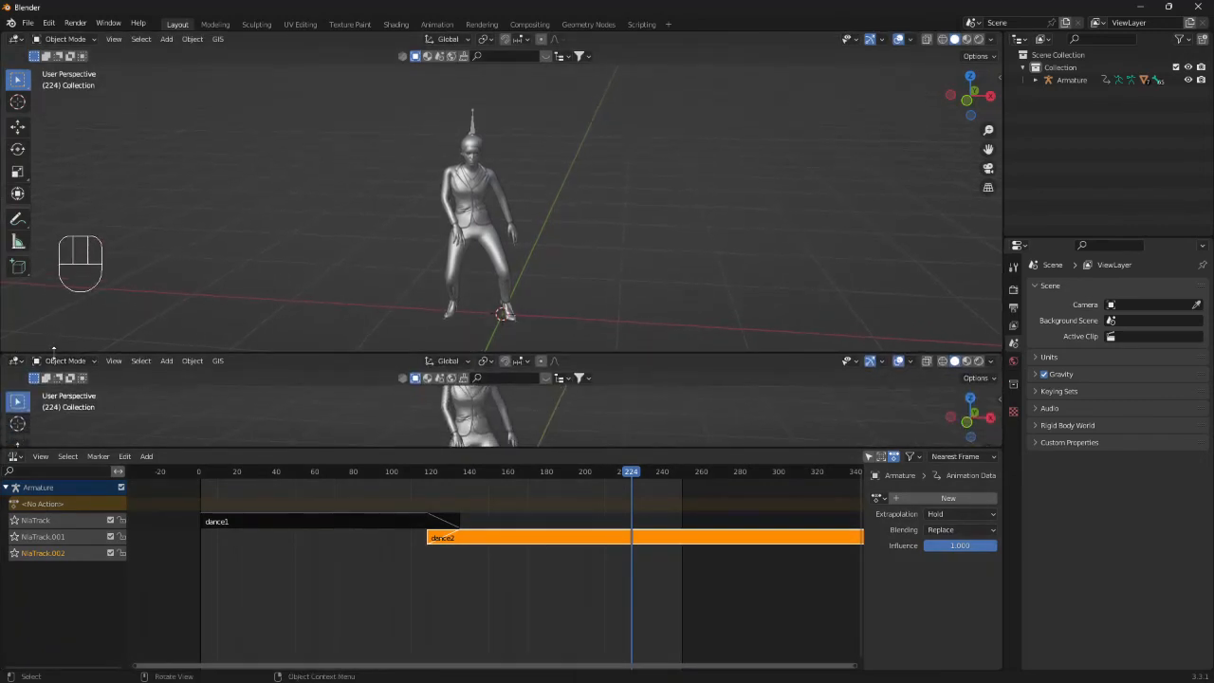
Step: Switch the lower 3D view to a Timeline and set the current frame at dance2's end
{"action": "left_click", "coordinate": [15, 360]}
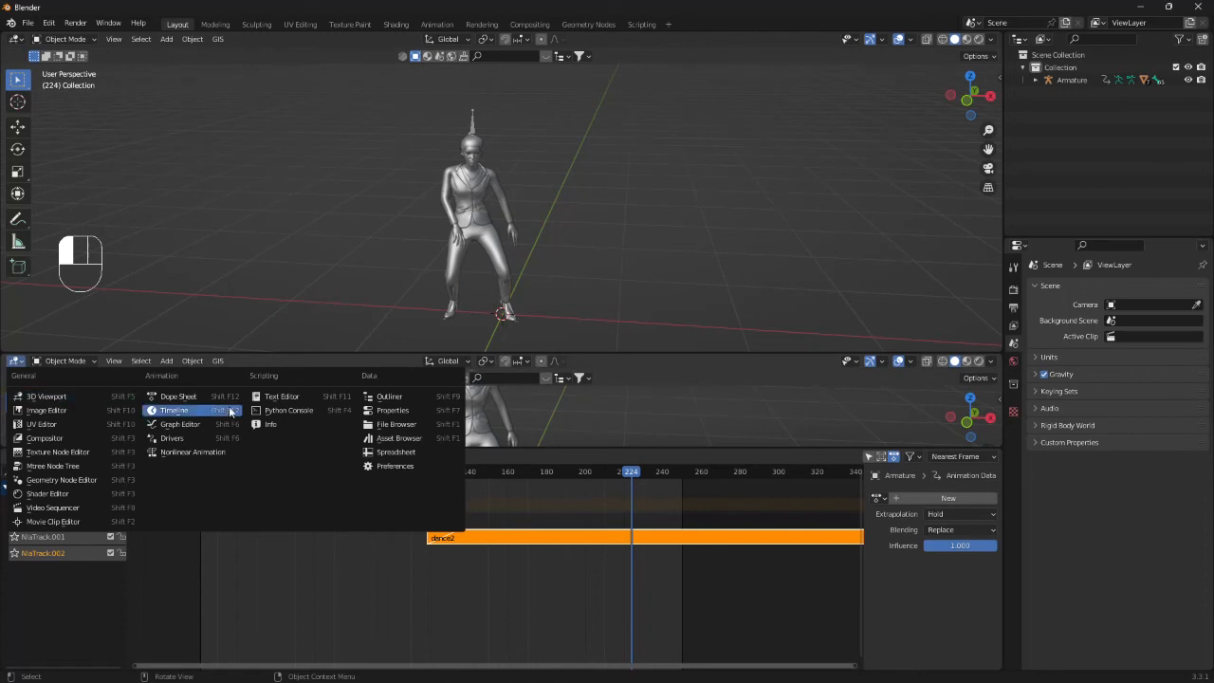
{"action": "left_click", "coordinate": [174, 410]}
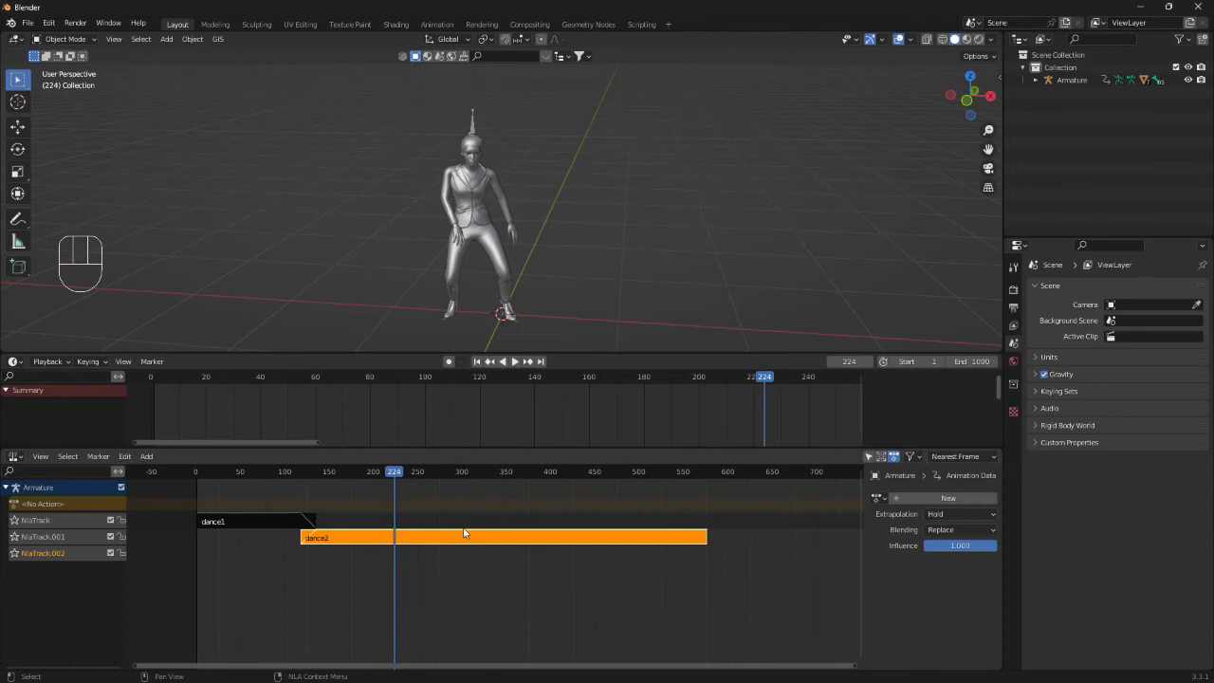
{"action": "left_click", "coordinate": [490, 360]}
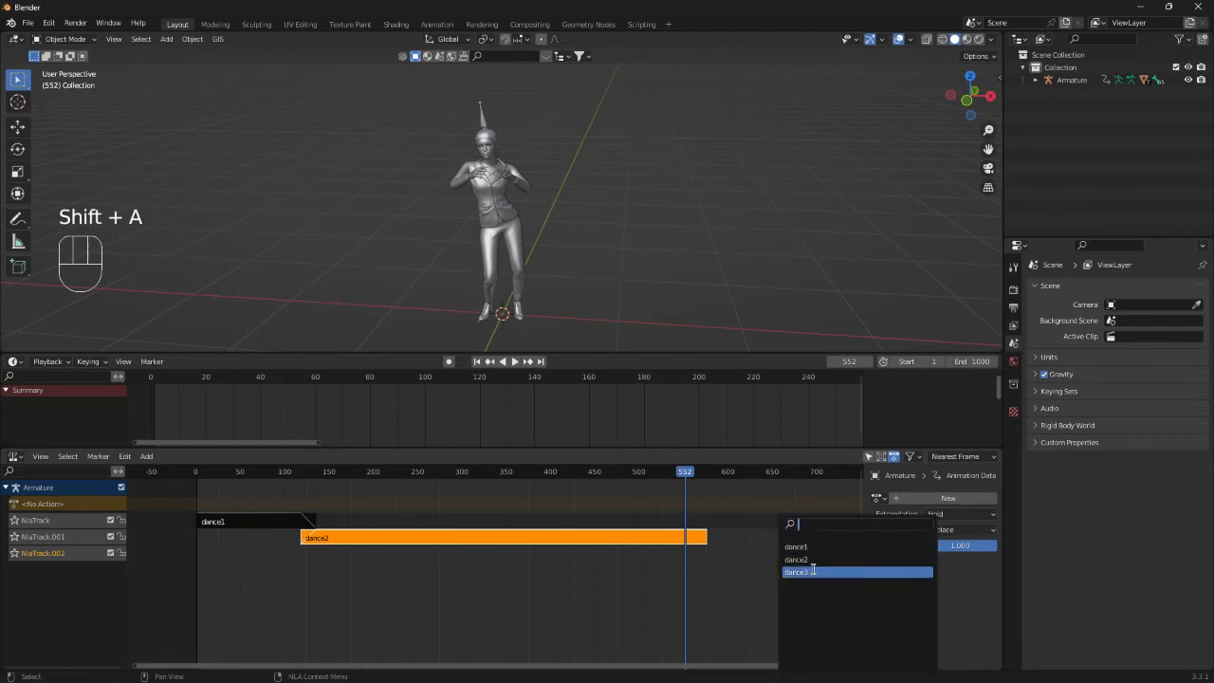
Step: Add the dance3 strip on the third track at dance2's end with Extrapolation set to Nothing
{"action": "left_click", "coordinate": [797, 571]}
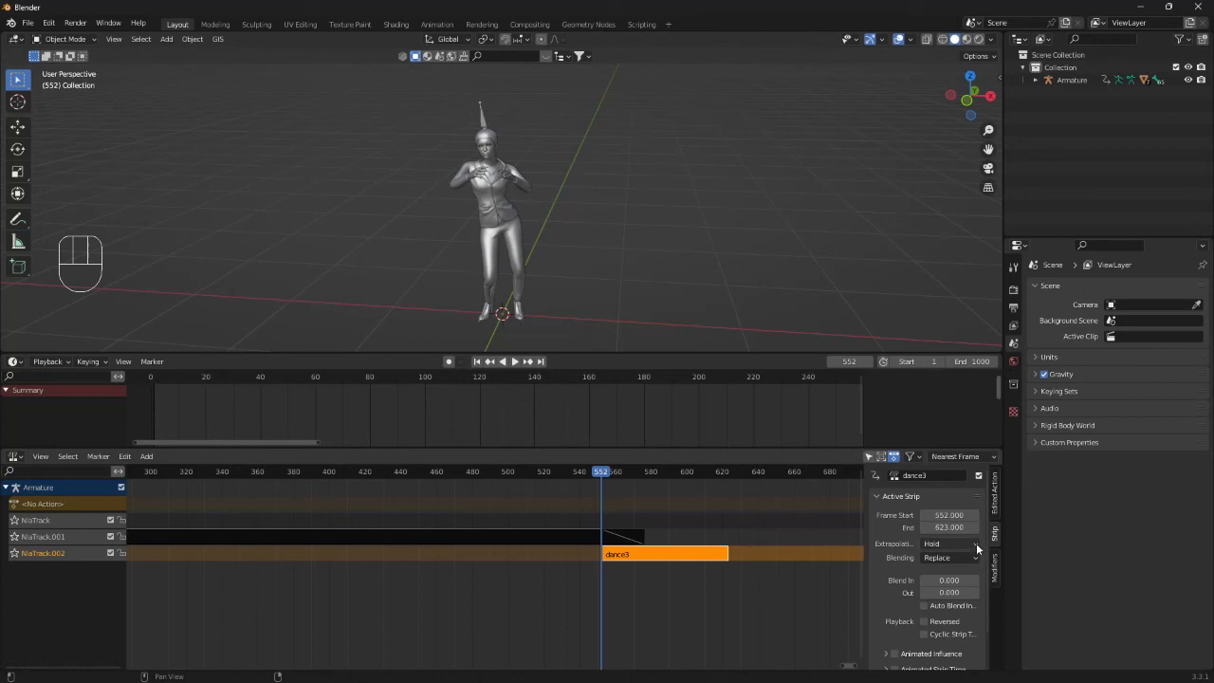
{"action": "mouse_move", "coordinate": [948, 543]}
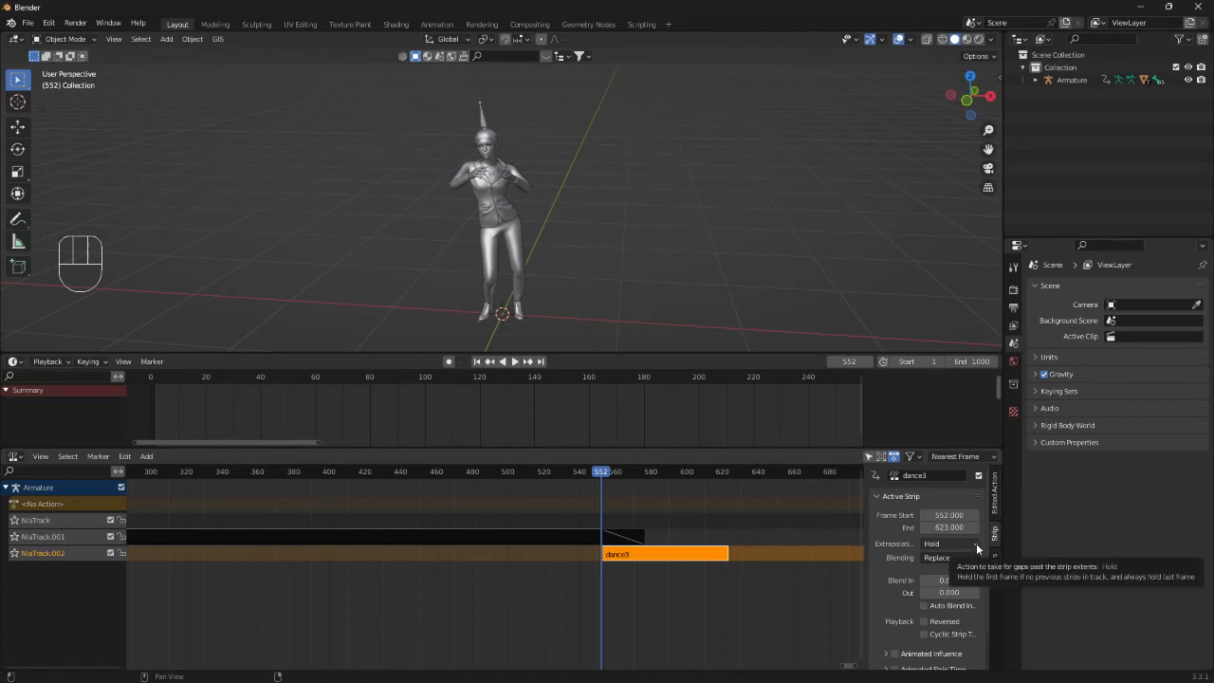
{"action": "left_click", "coordinate": [949, 543]}
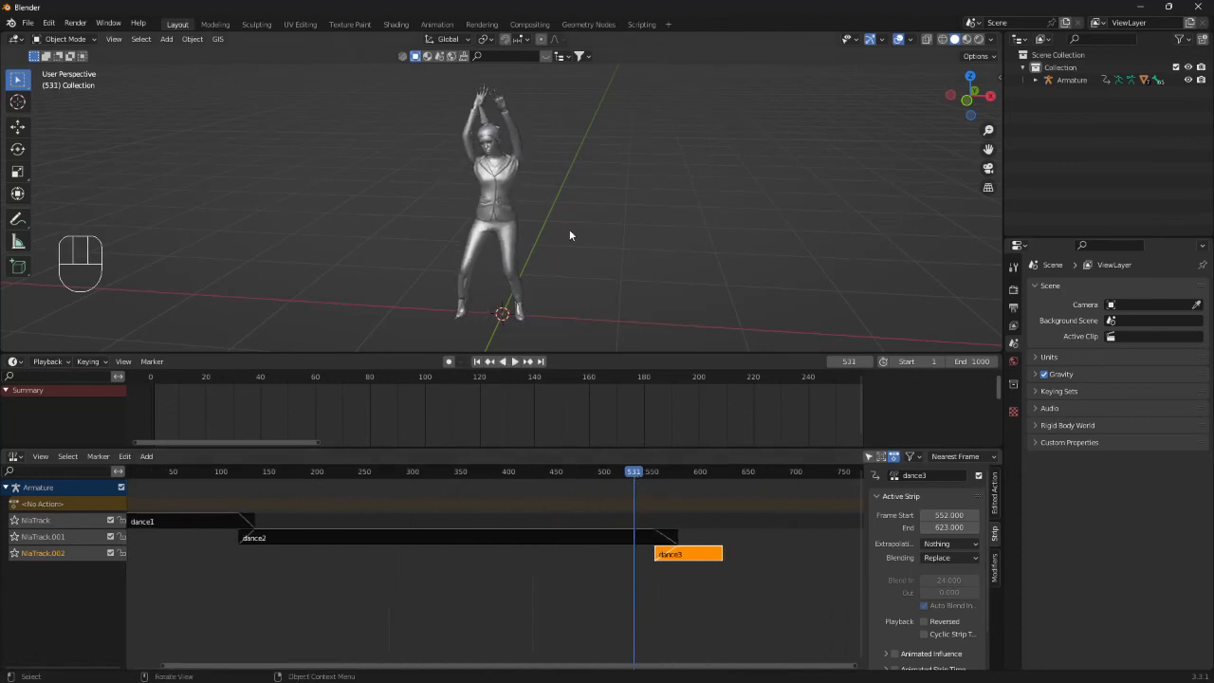
{"action": "key", "text": "space"}
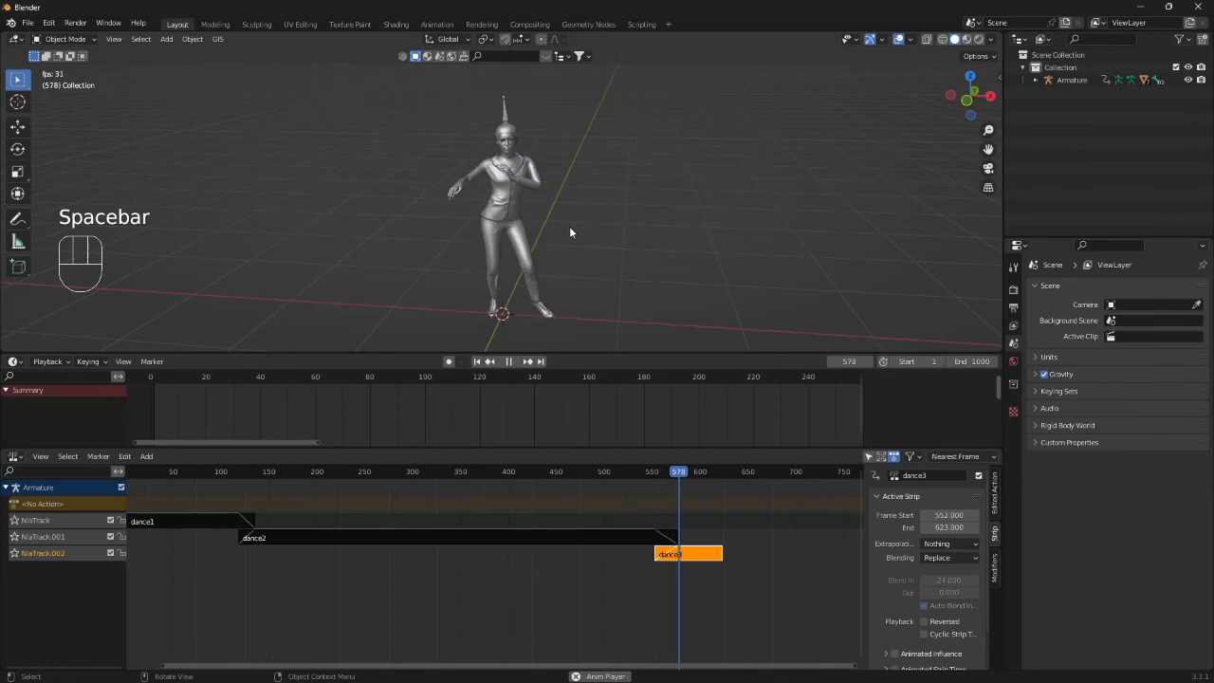
{"action": "key", "text": "space"}
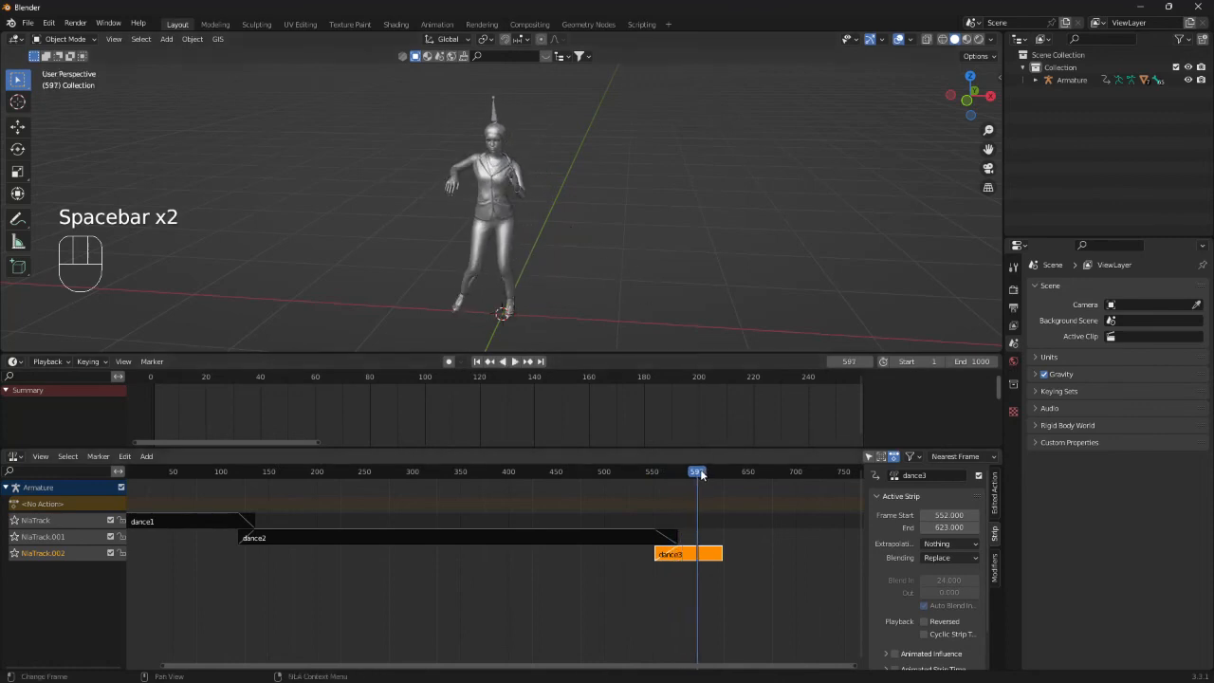
{"action": "key", "text": "space"}
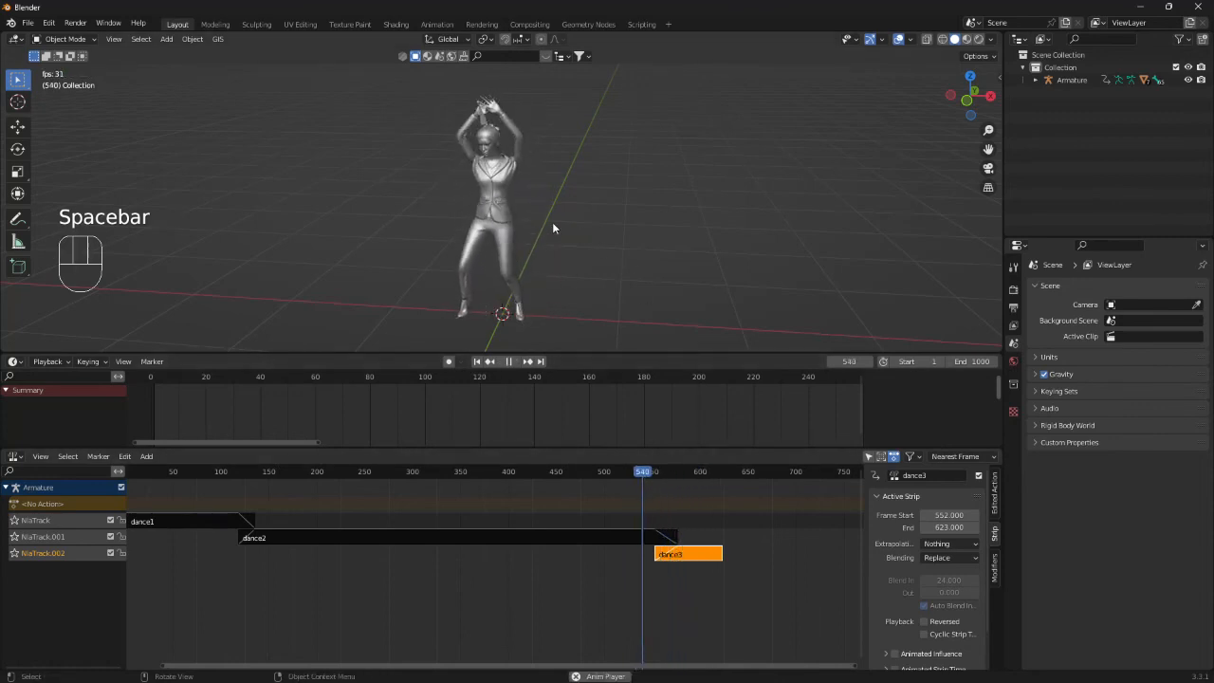
{"action": "key", "text": "space"}
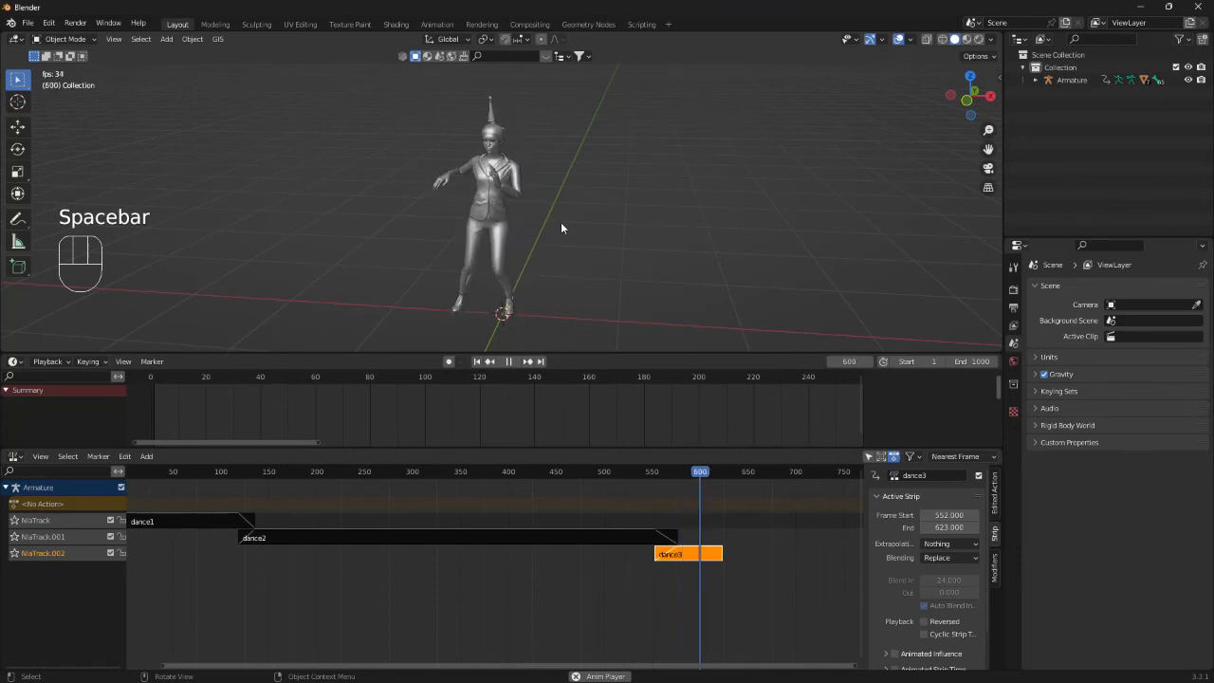
{"action": "key", "text": "space"}
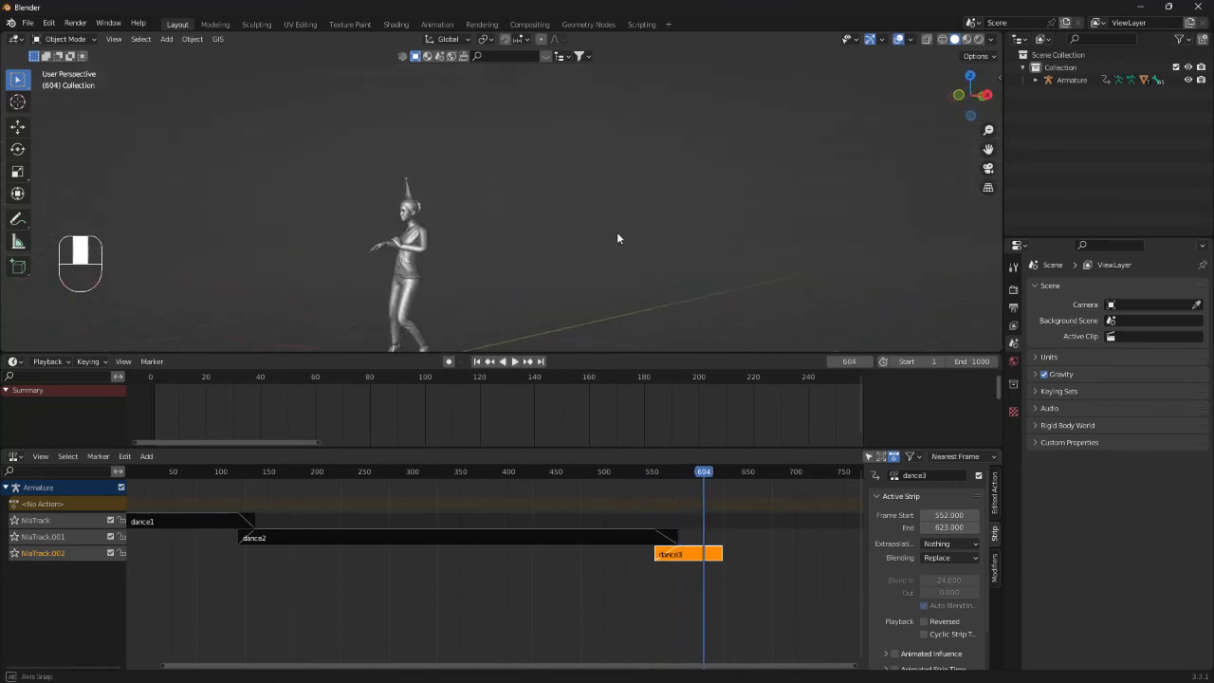
{"action": "left_click_drag", "start_coordinate": [616, 239], "coordinate": [673, 258]}
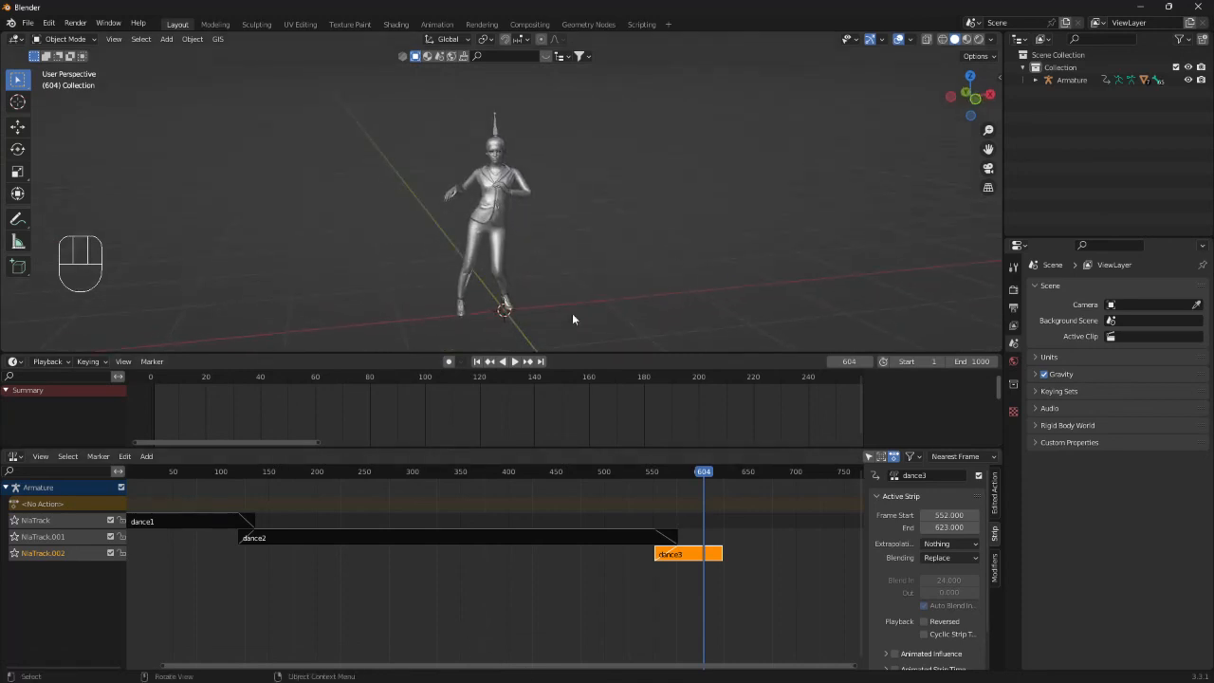
{"action": "mouse_move", "coordinate": [598, 288]}
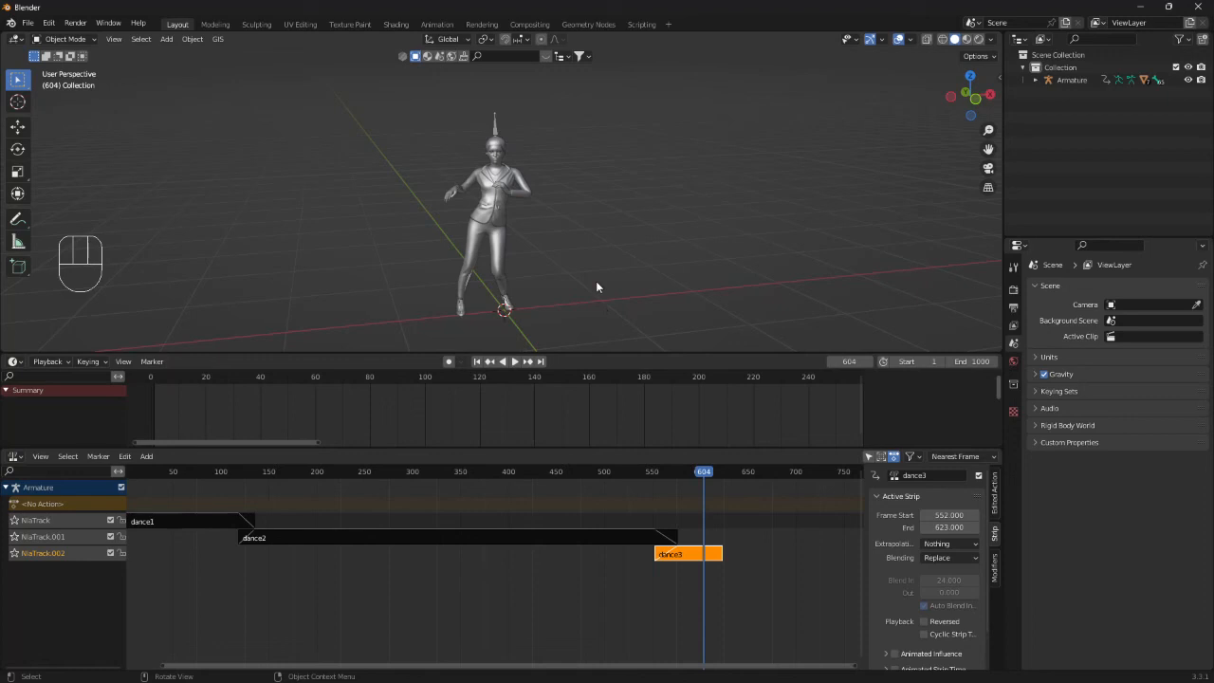